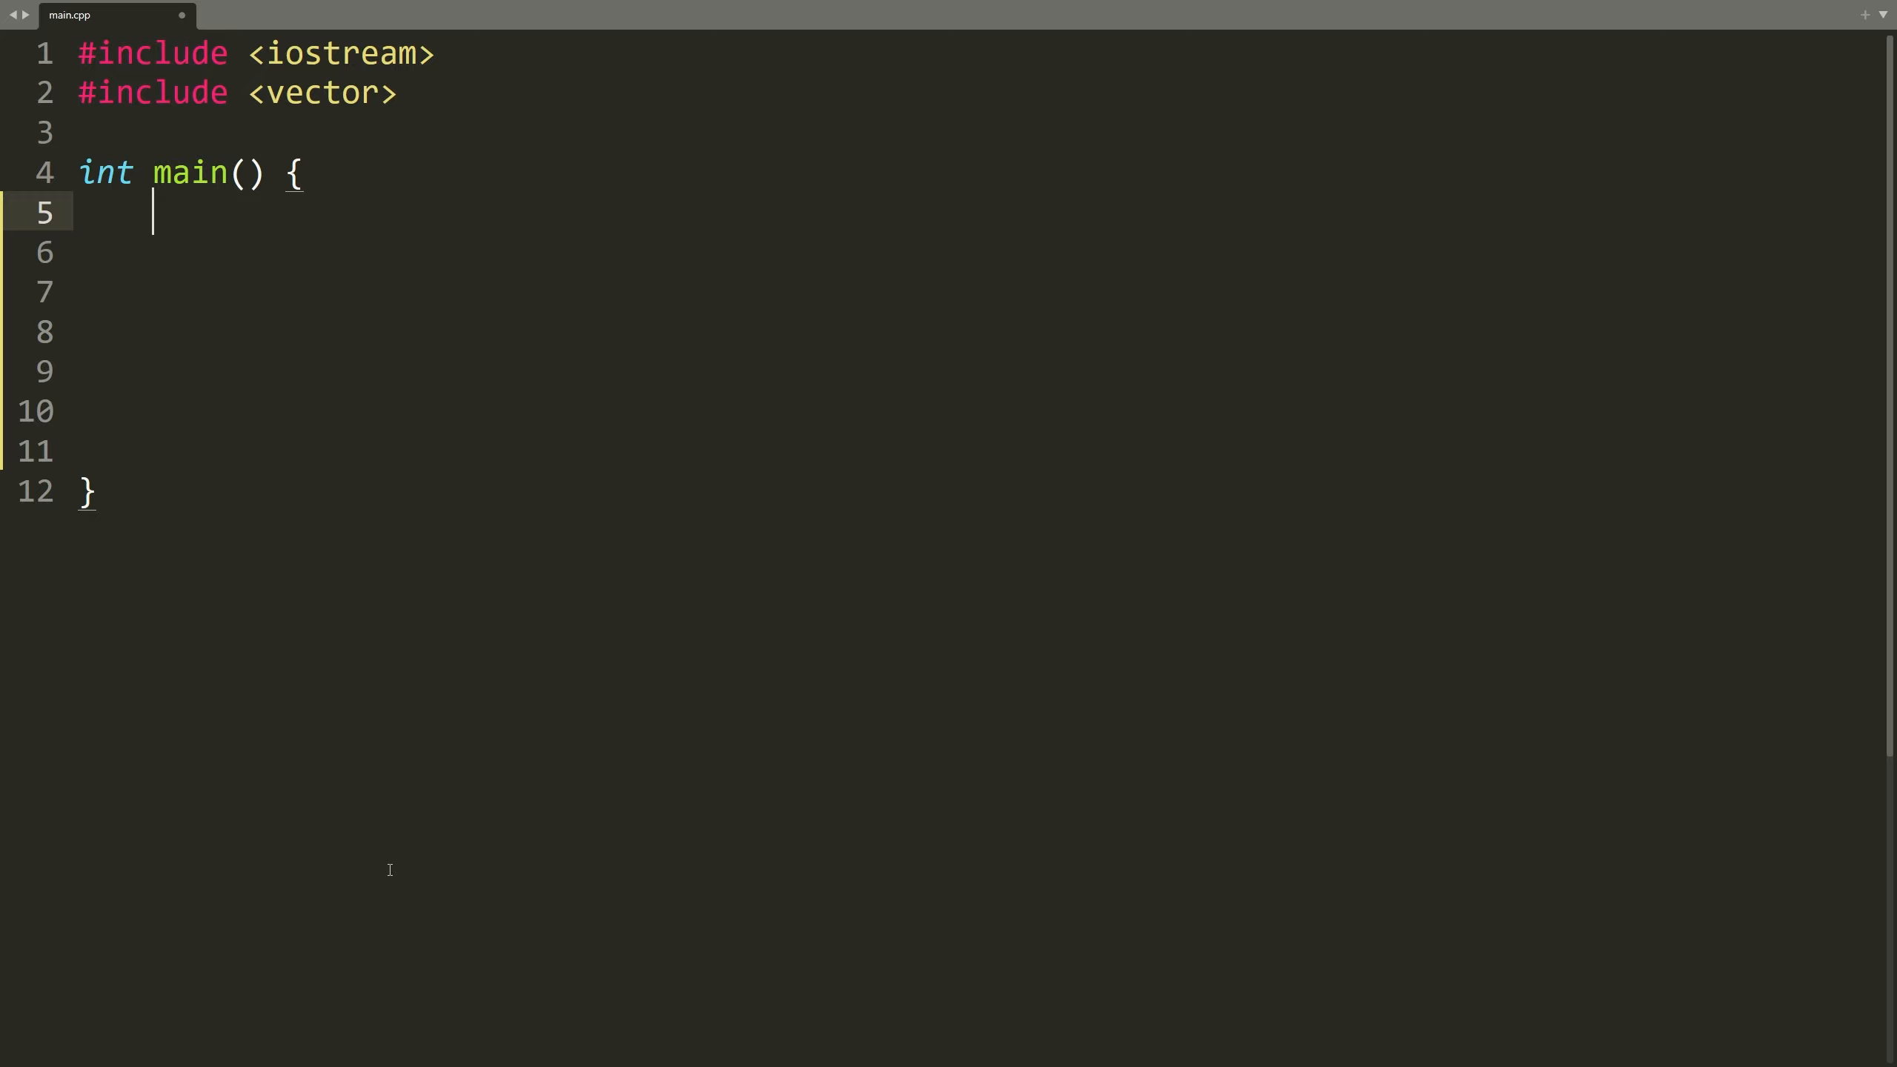
Step: Declare numbers = {1..10}, print numbers[i] with a space in an index-based loop, then std::endl
type("std::vector<int> numbers = {1, 2, 3, 4, 5, 6, 7, 8, 9, 10};")
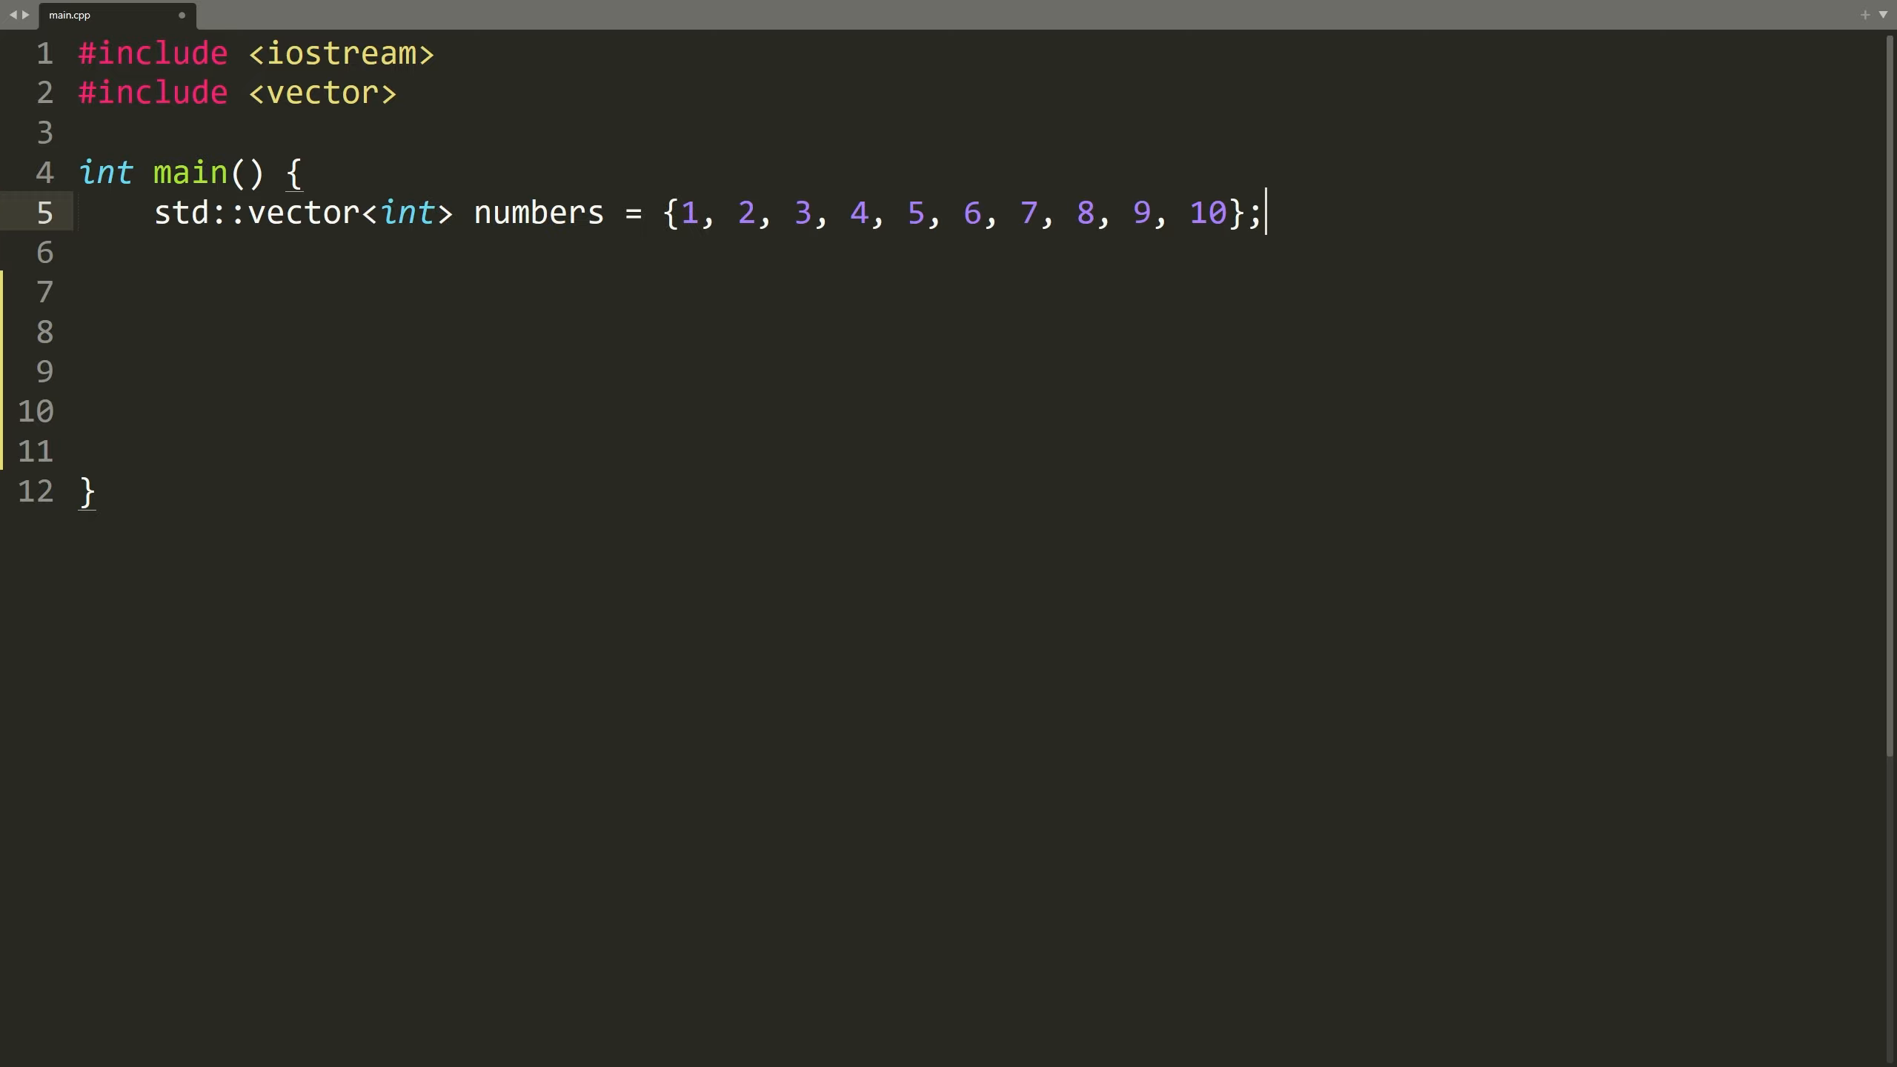
type("for(int i = 0; i < numbers.size(); i++){")
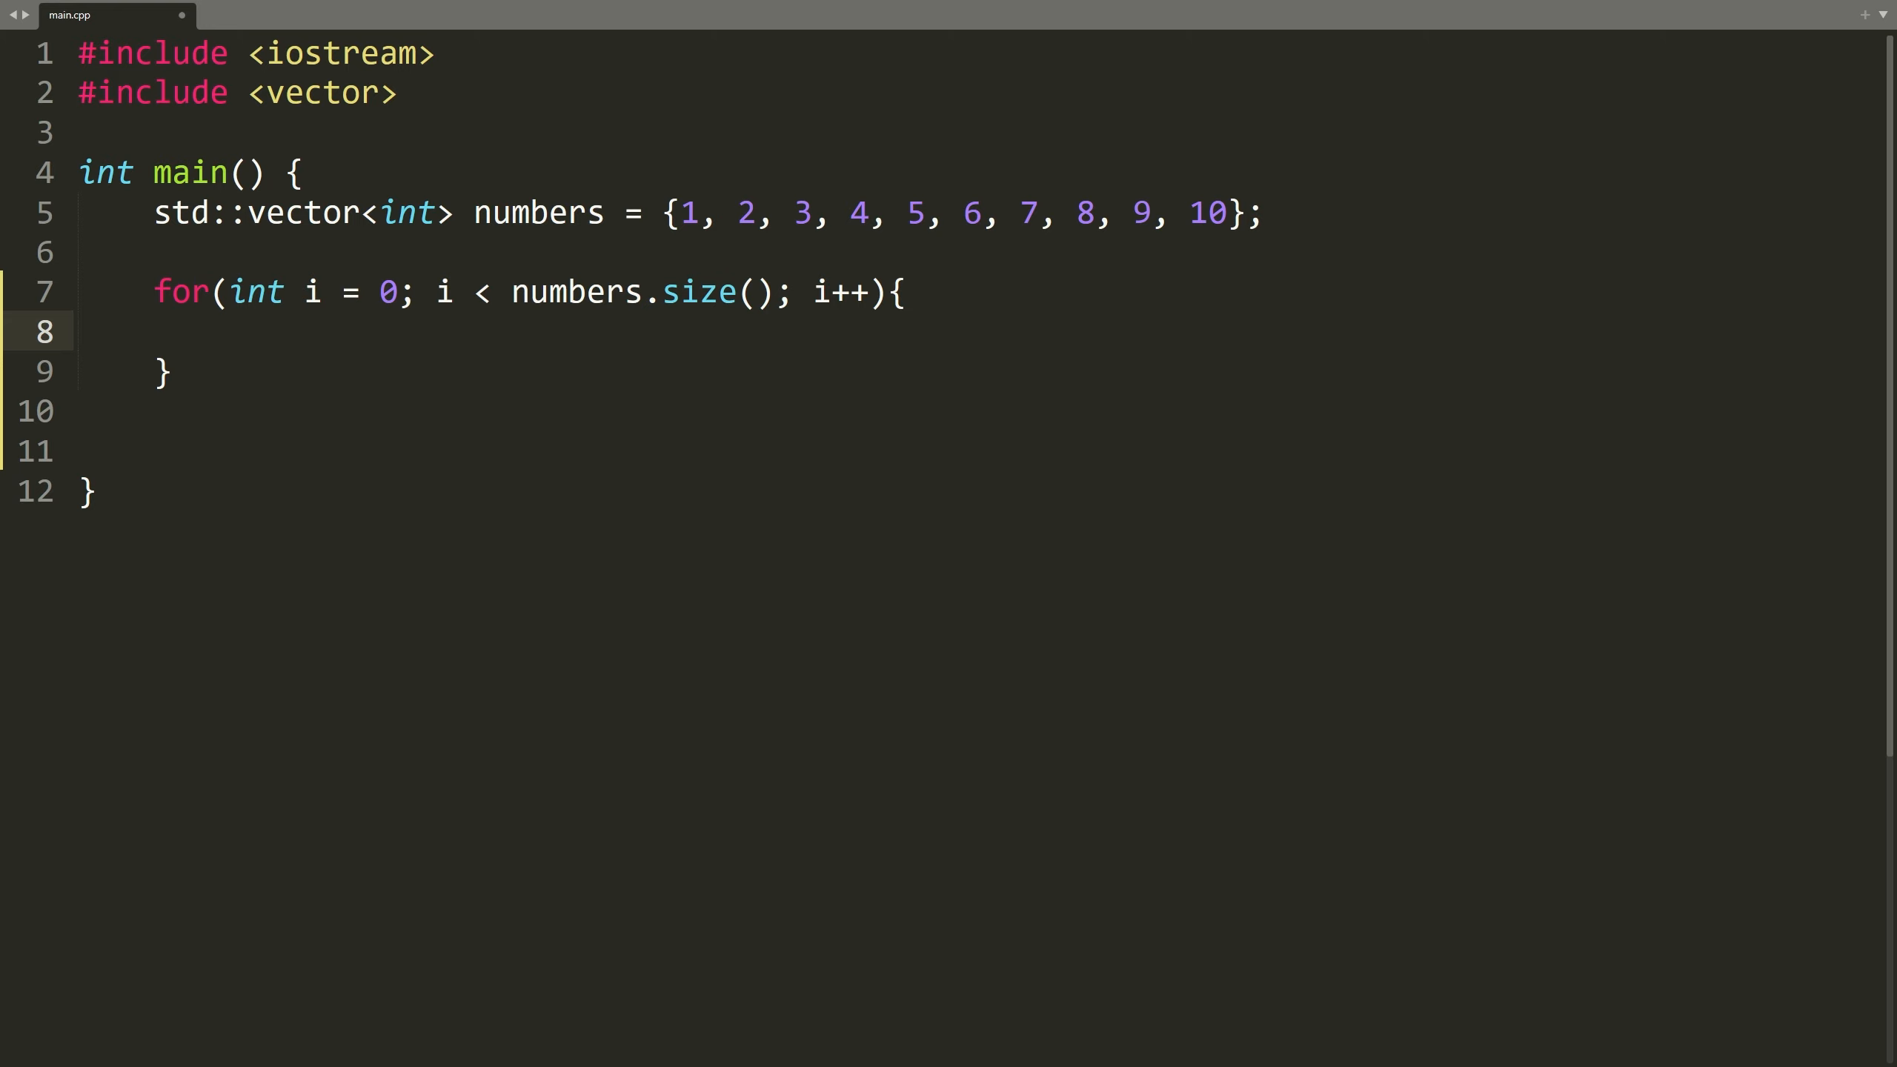
type("std::cout << numbers[i] << \" \";")
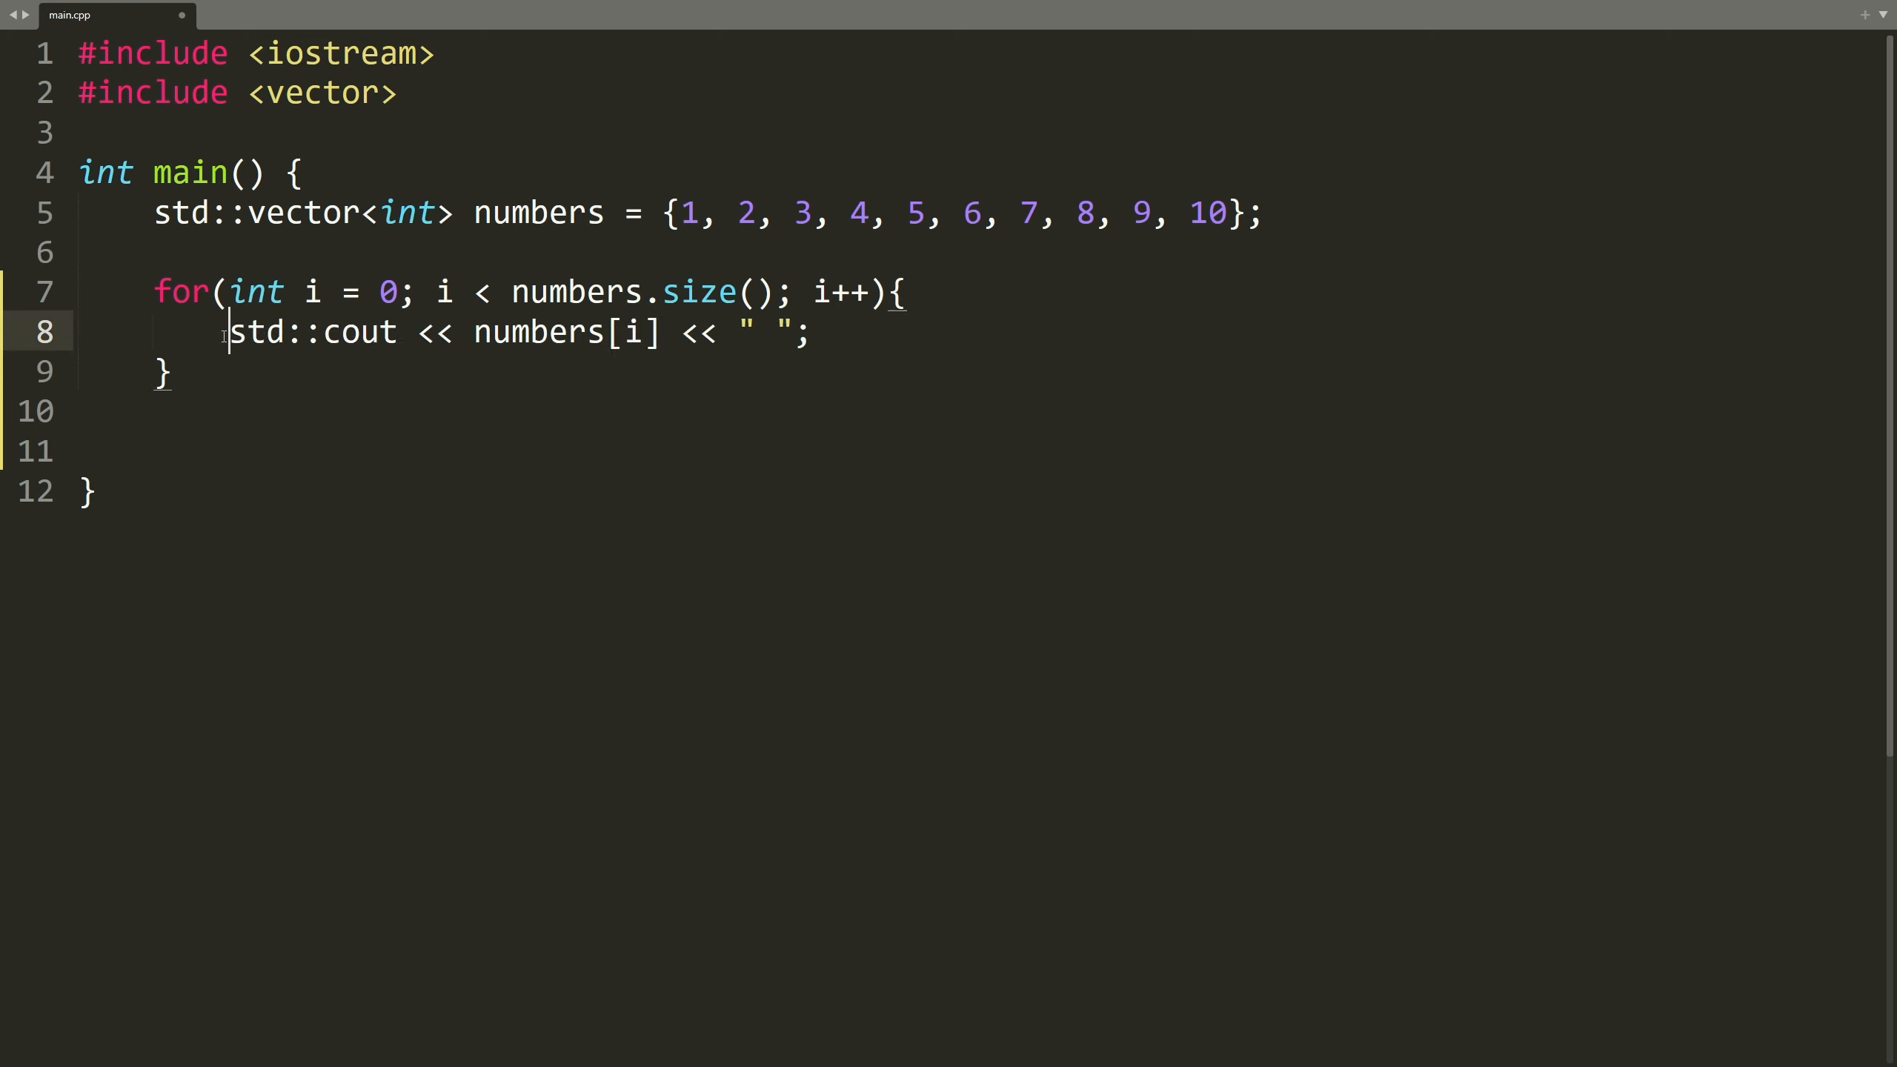
type("std::cout << std::endl;")
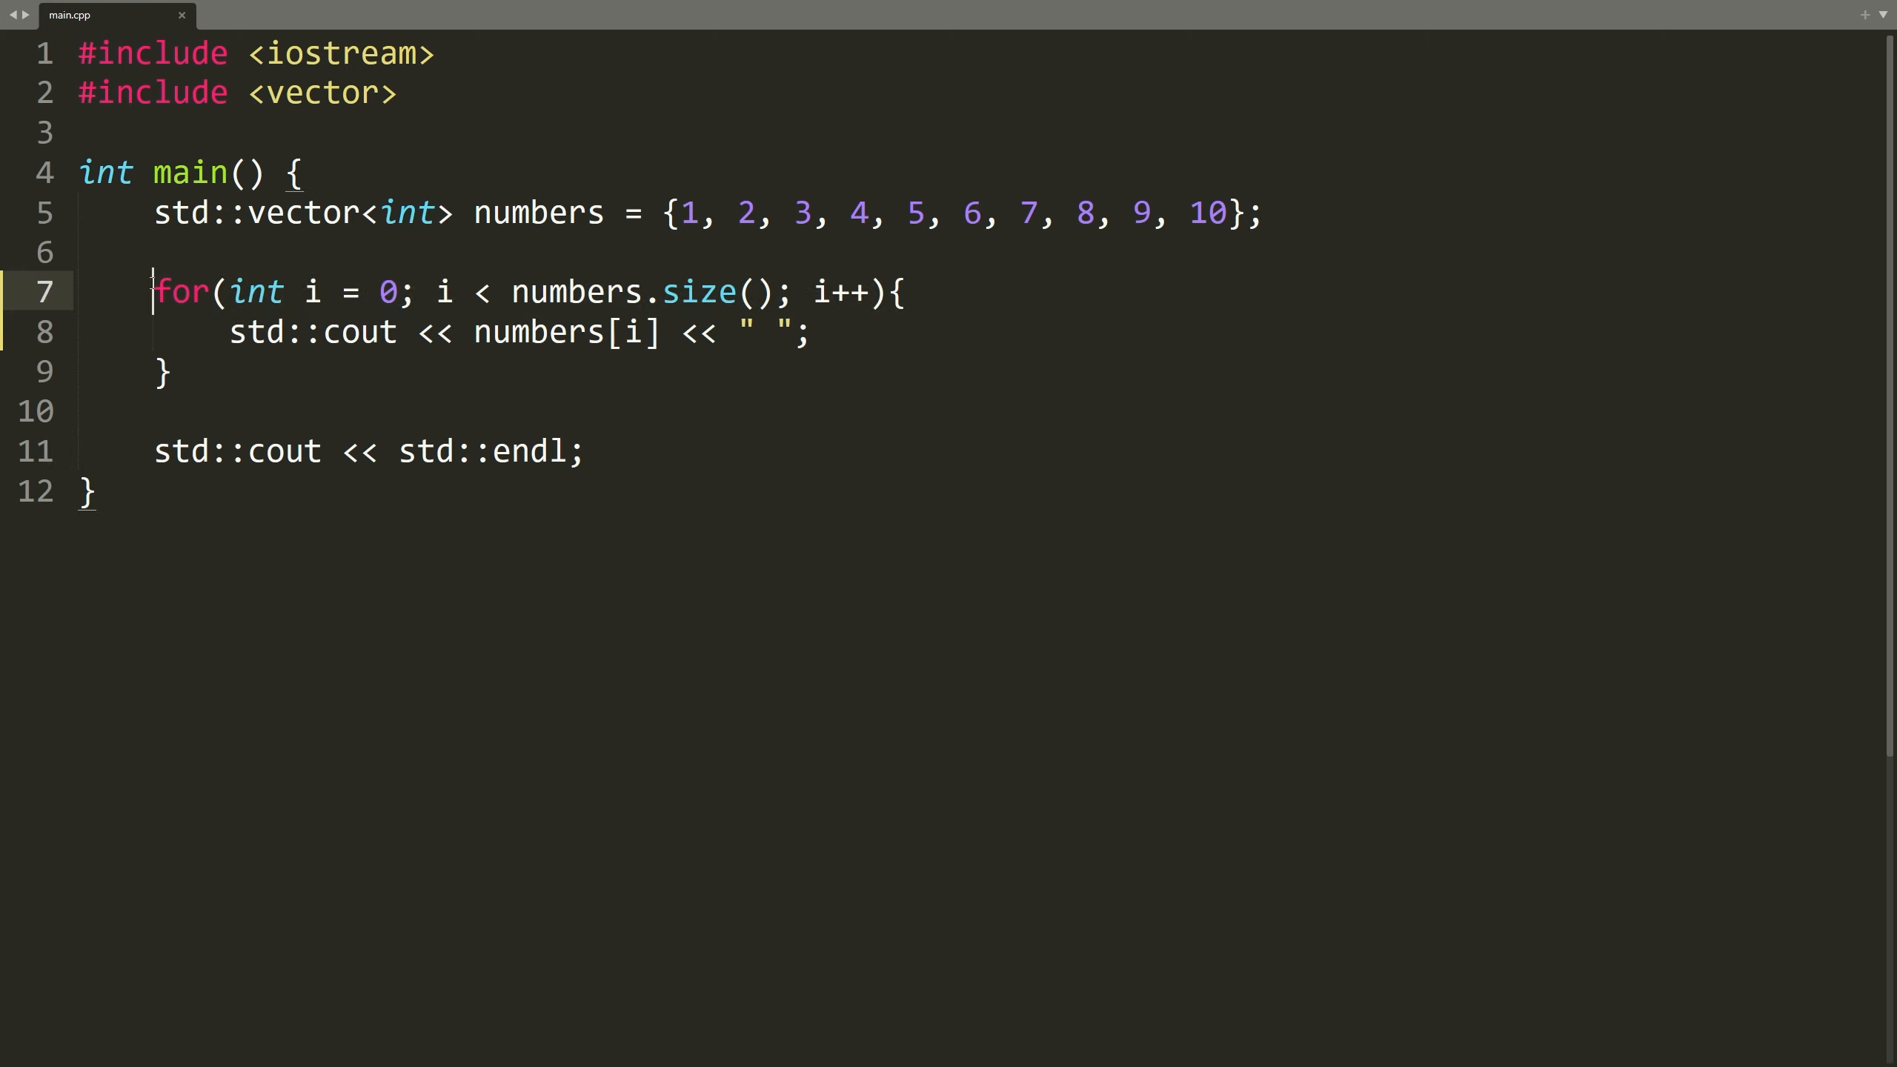
Step: Add for(int element: numbers){ std::cout << element << " "; } above the index-based loop
key("enter")
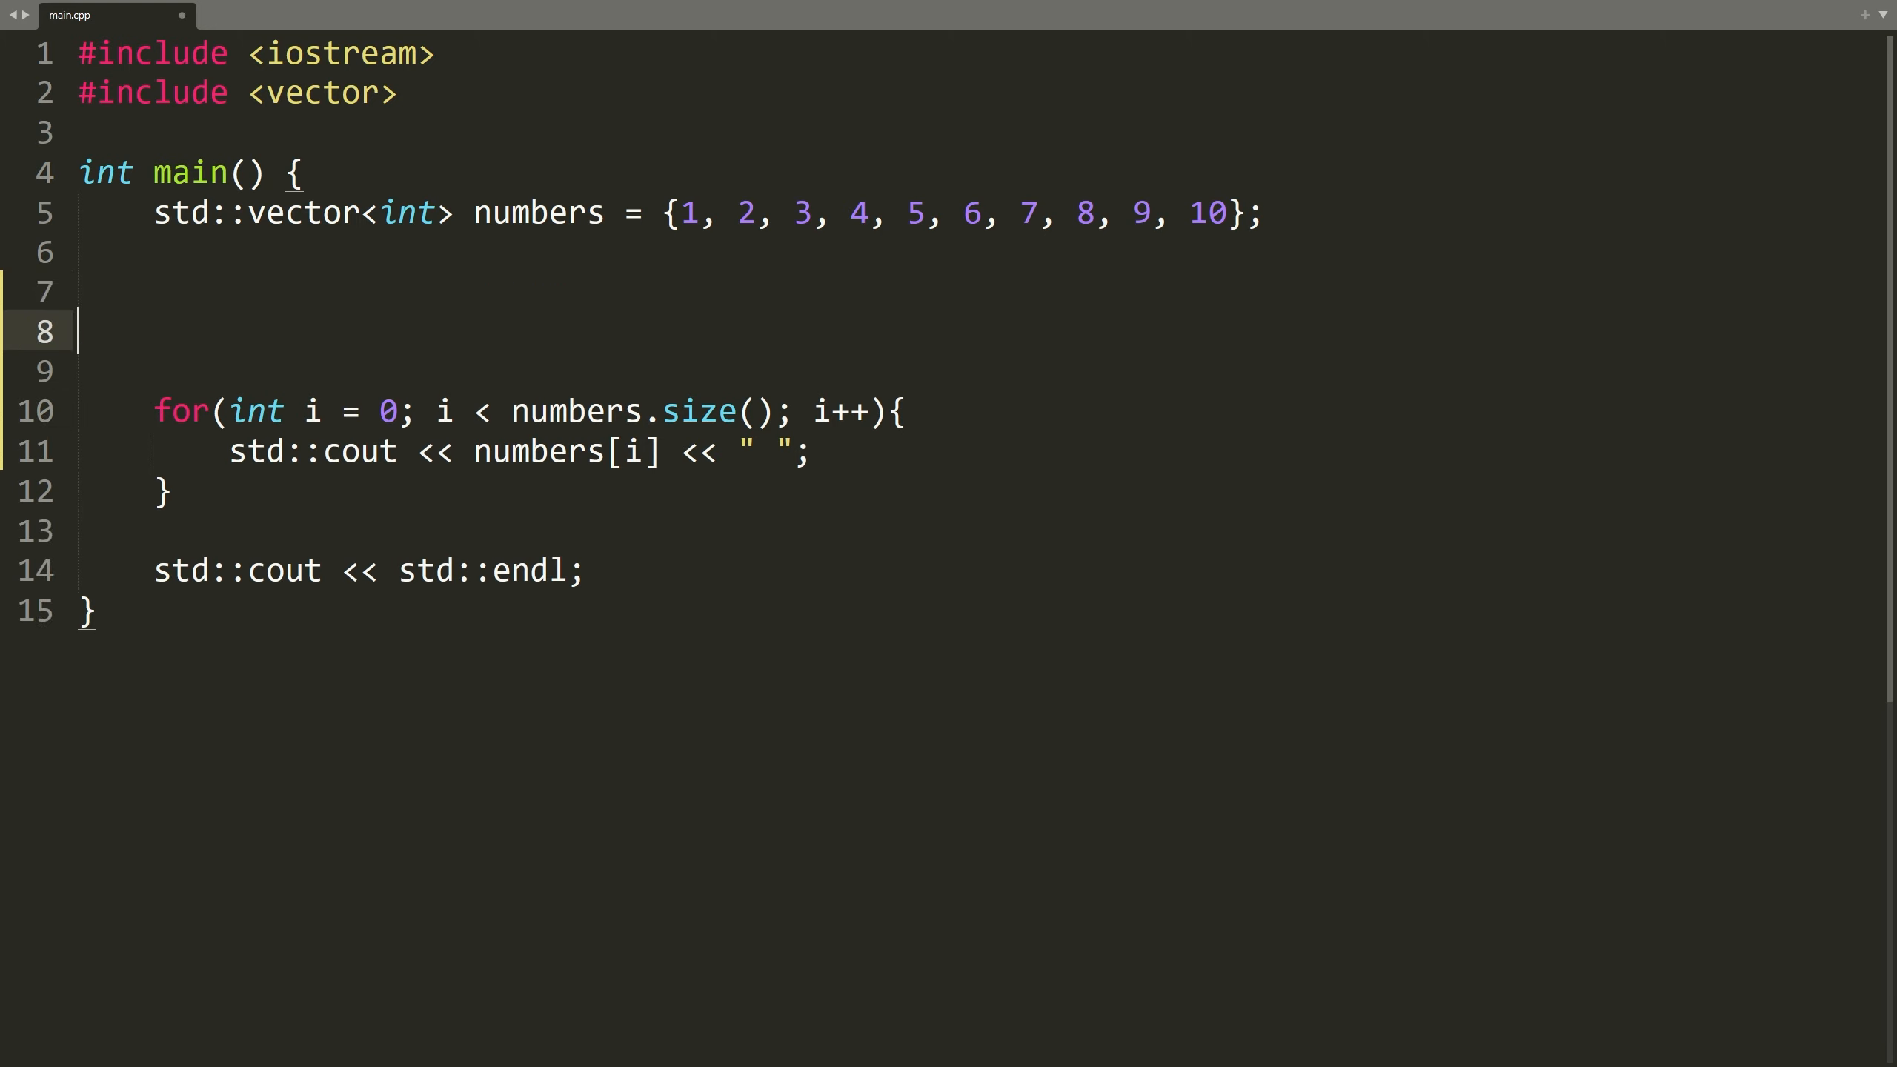
type("for(")
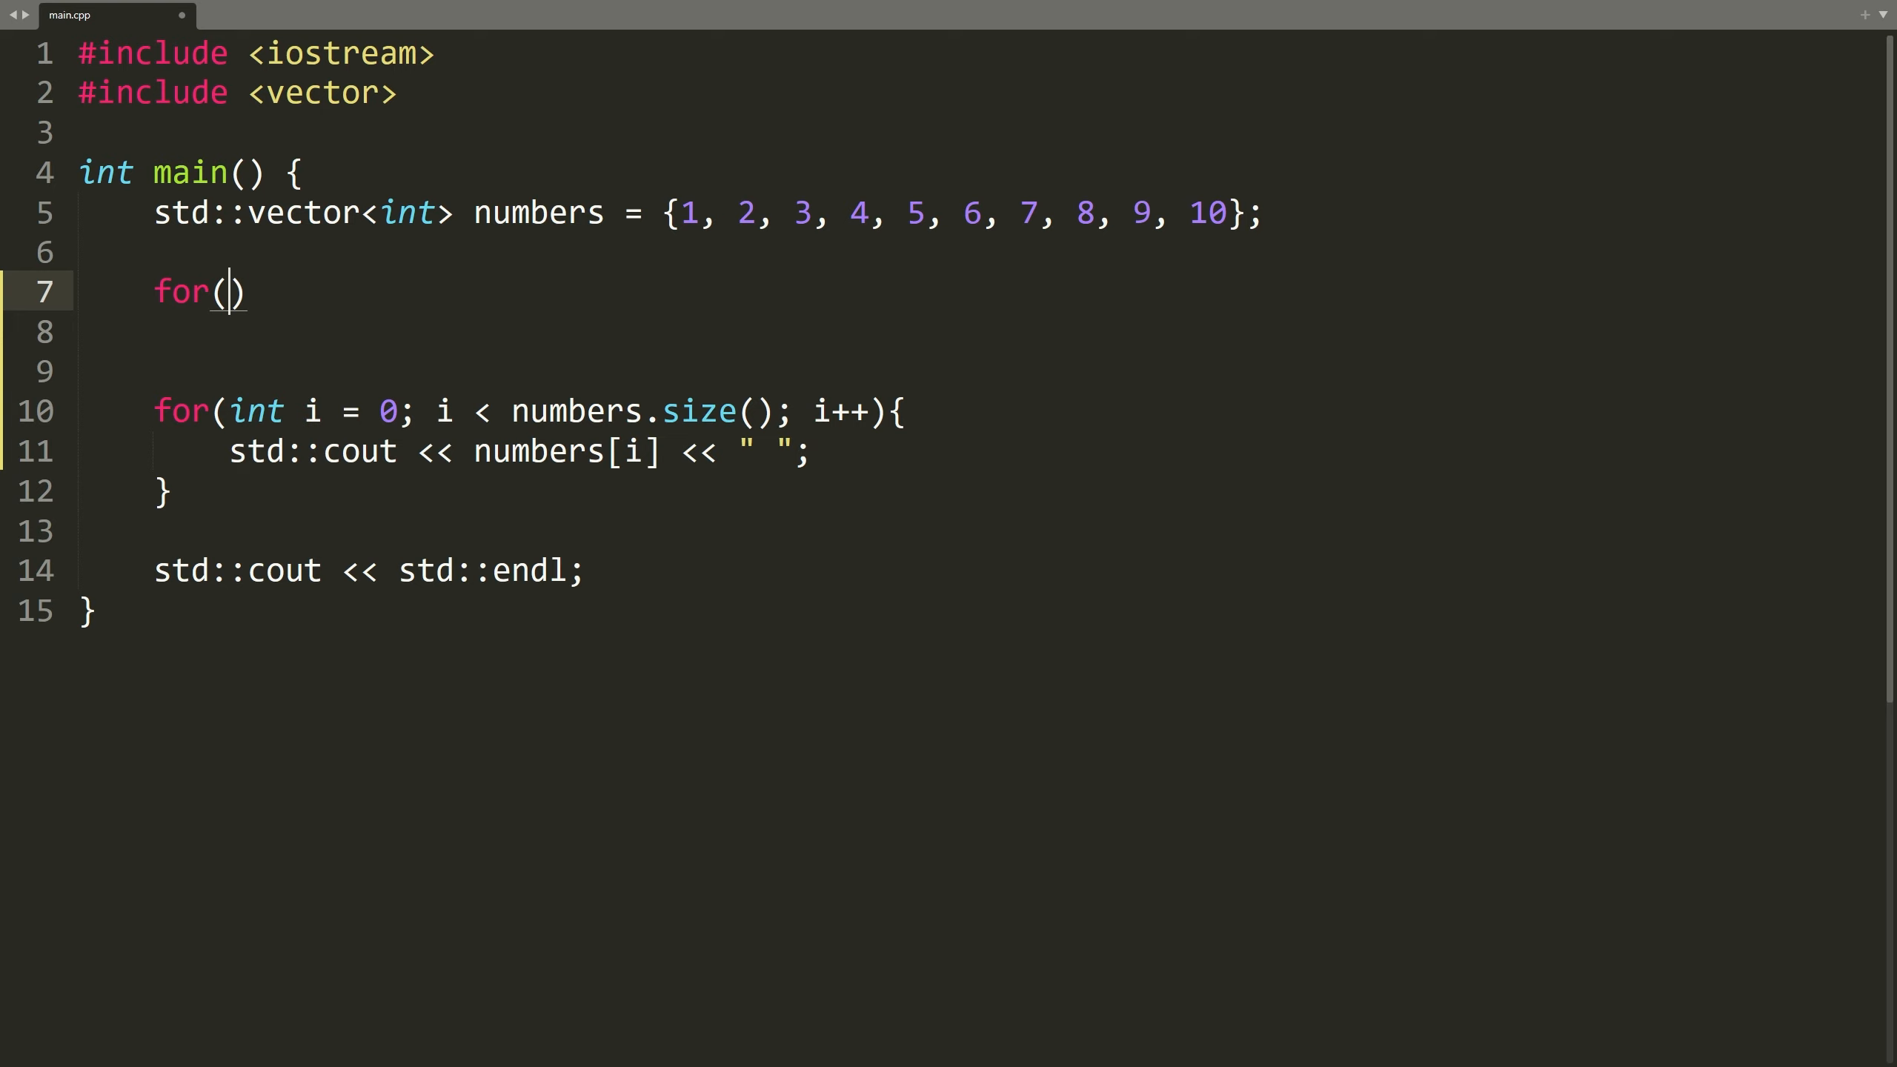
type("int element")
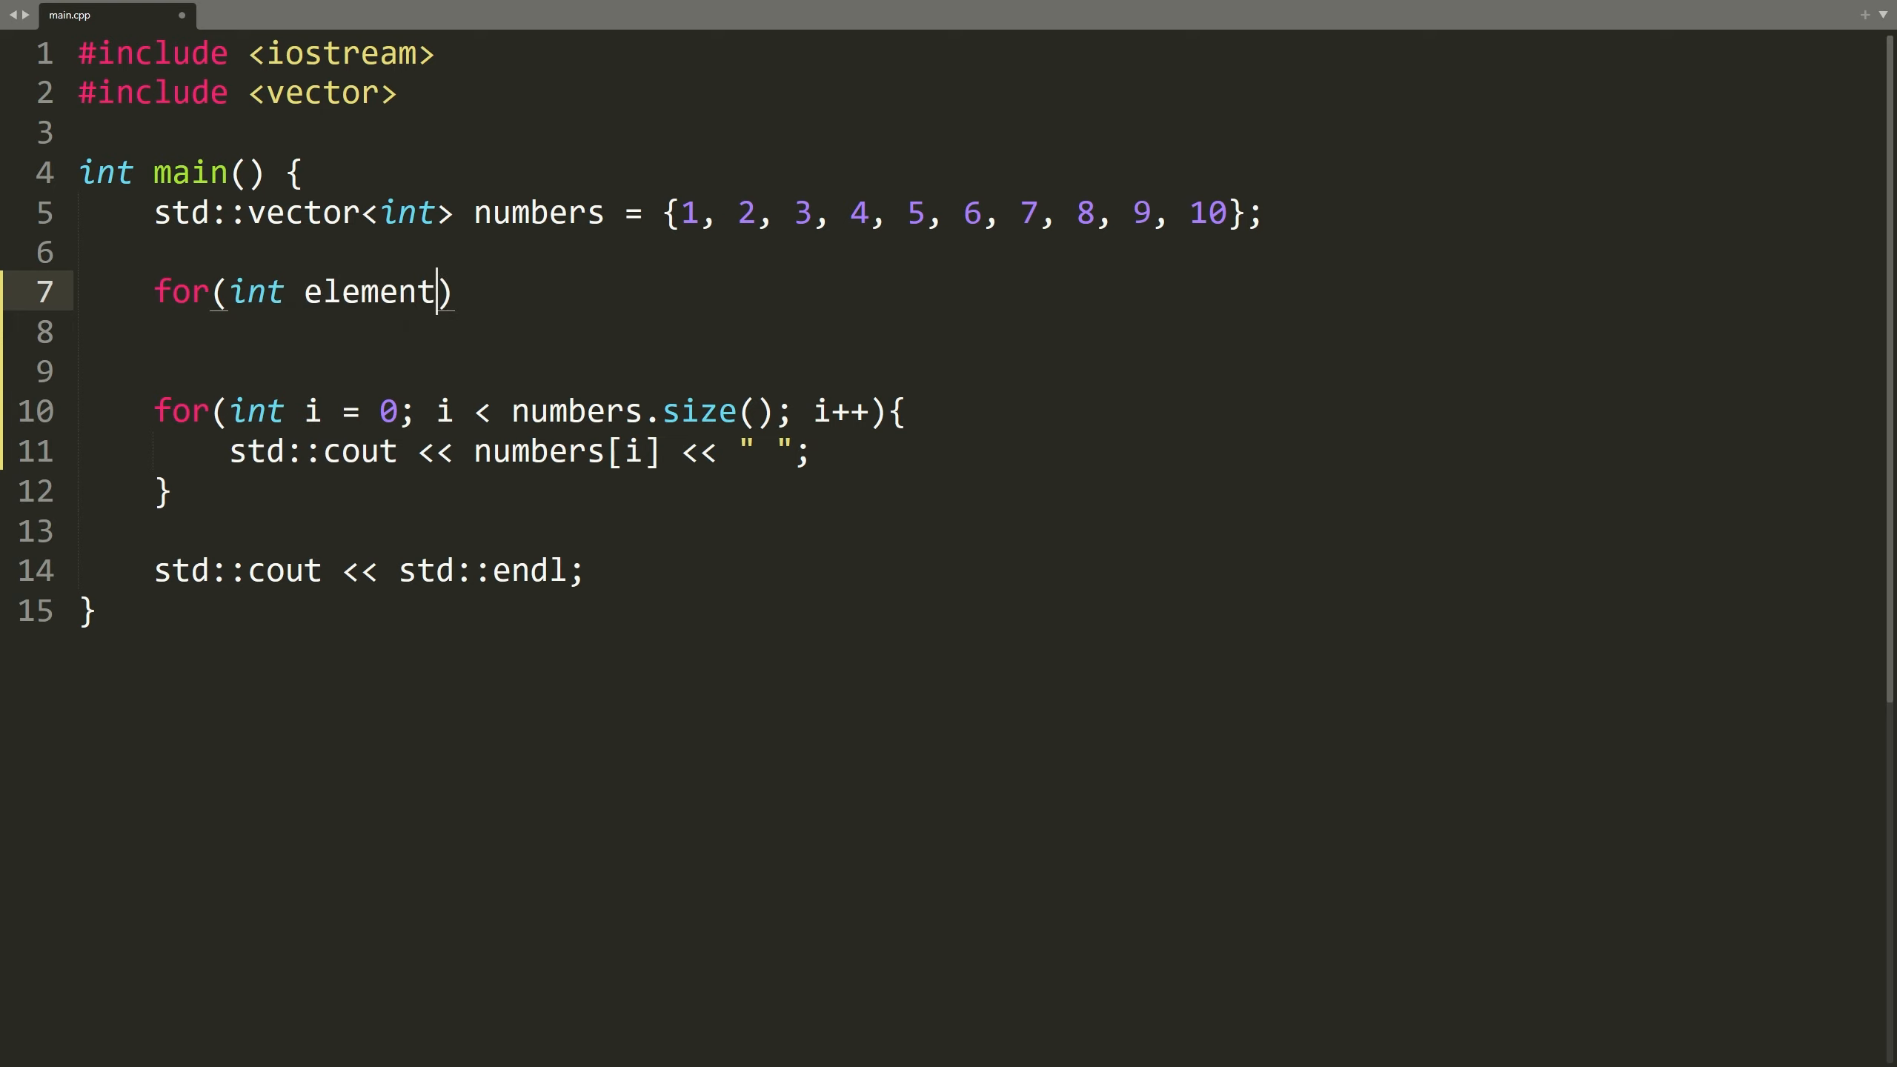
type(":")
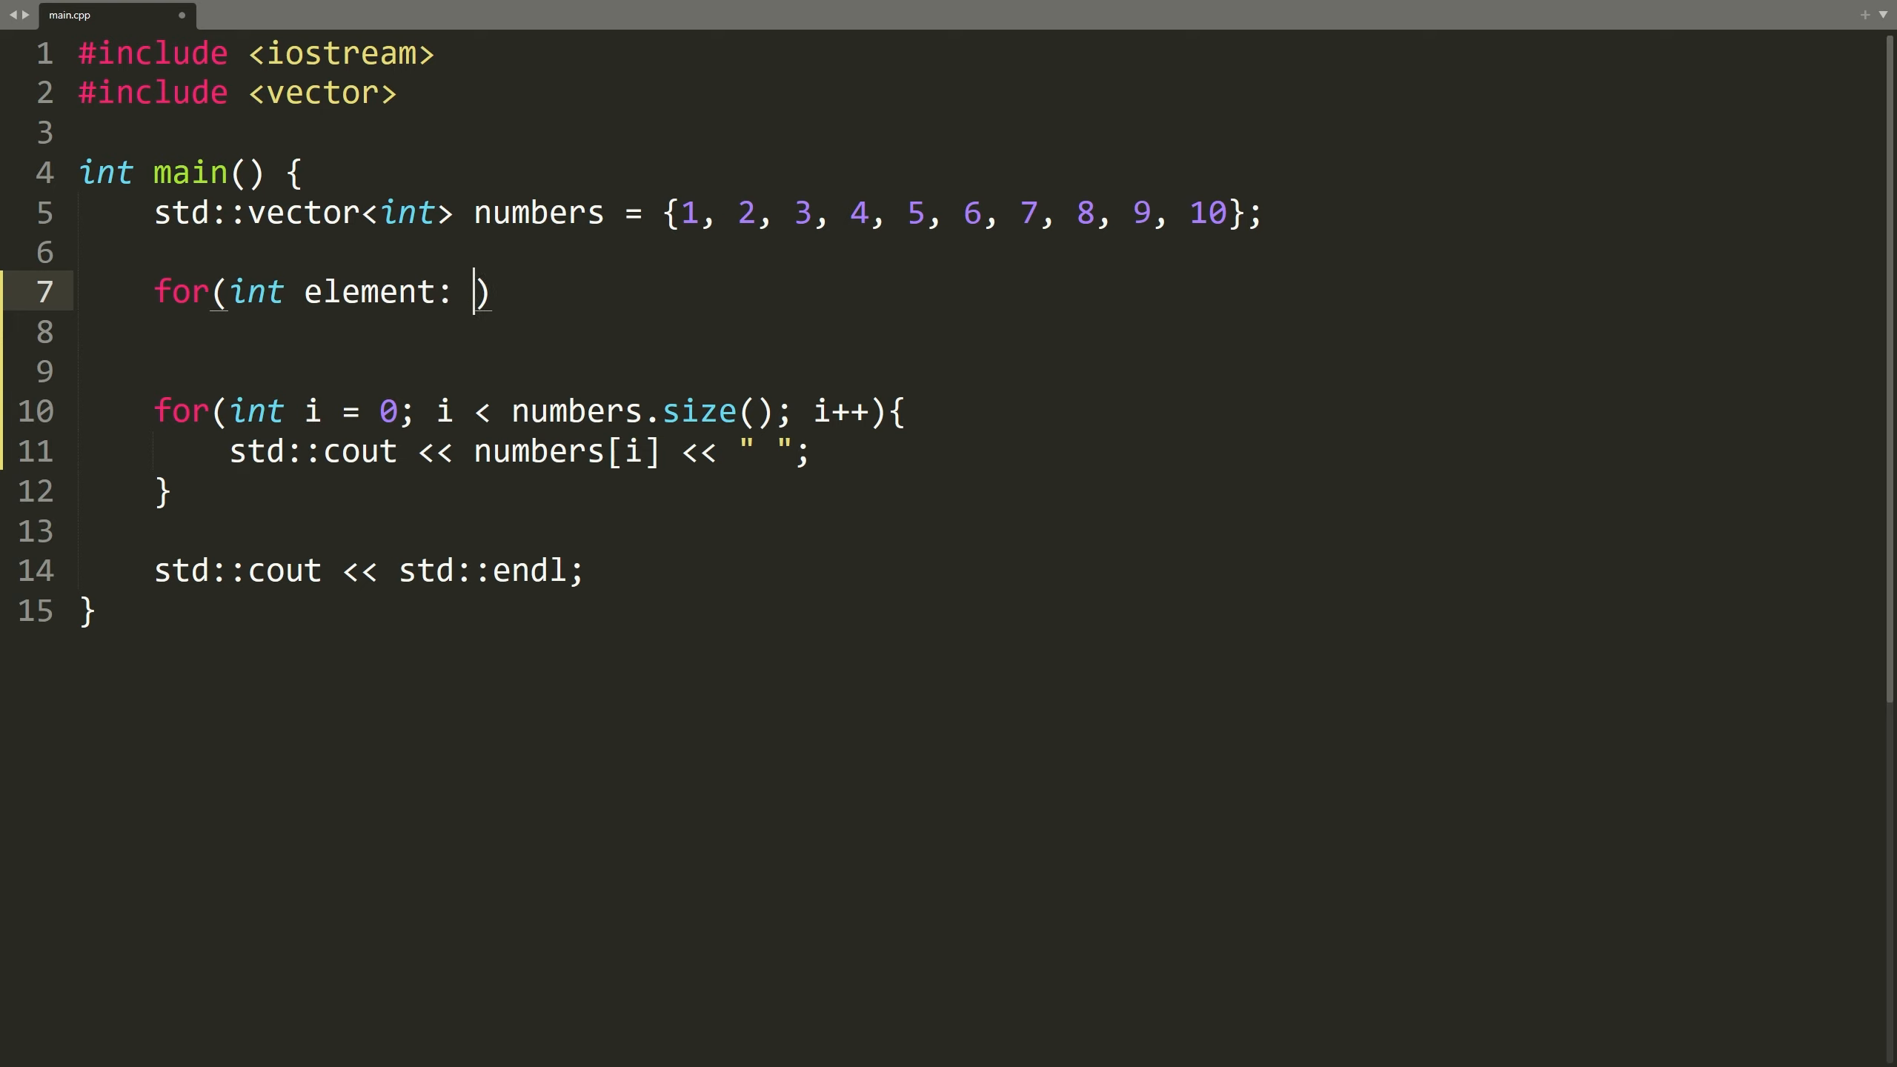
type("numbers")
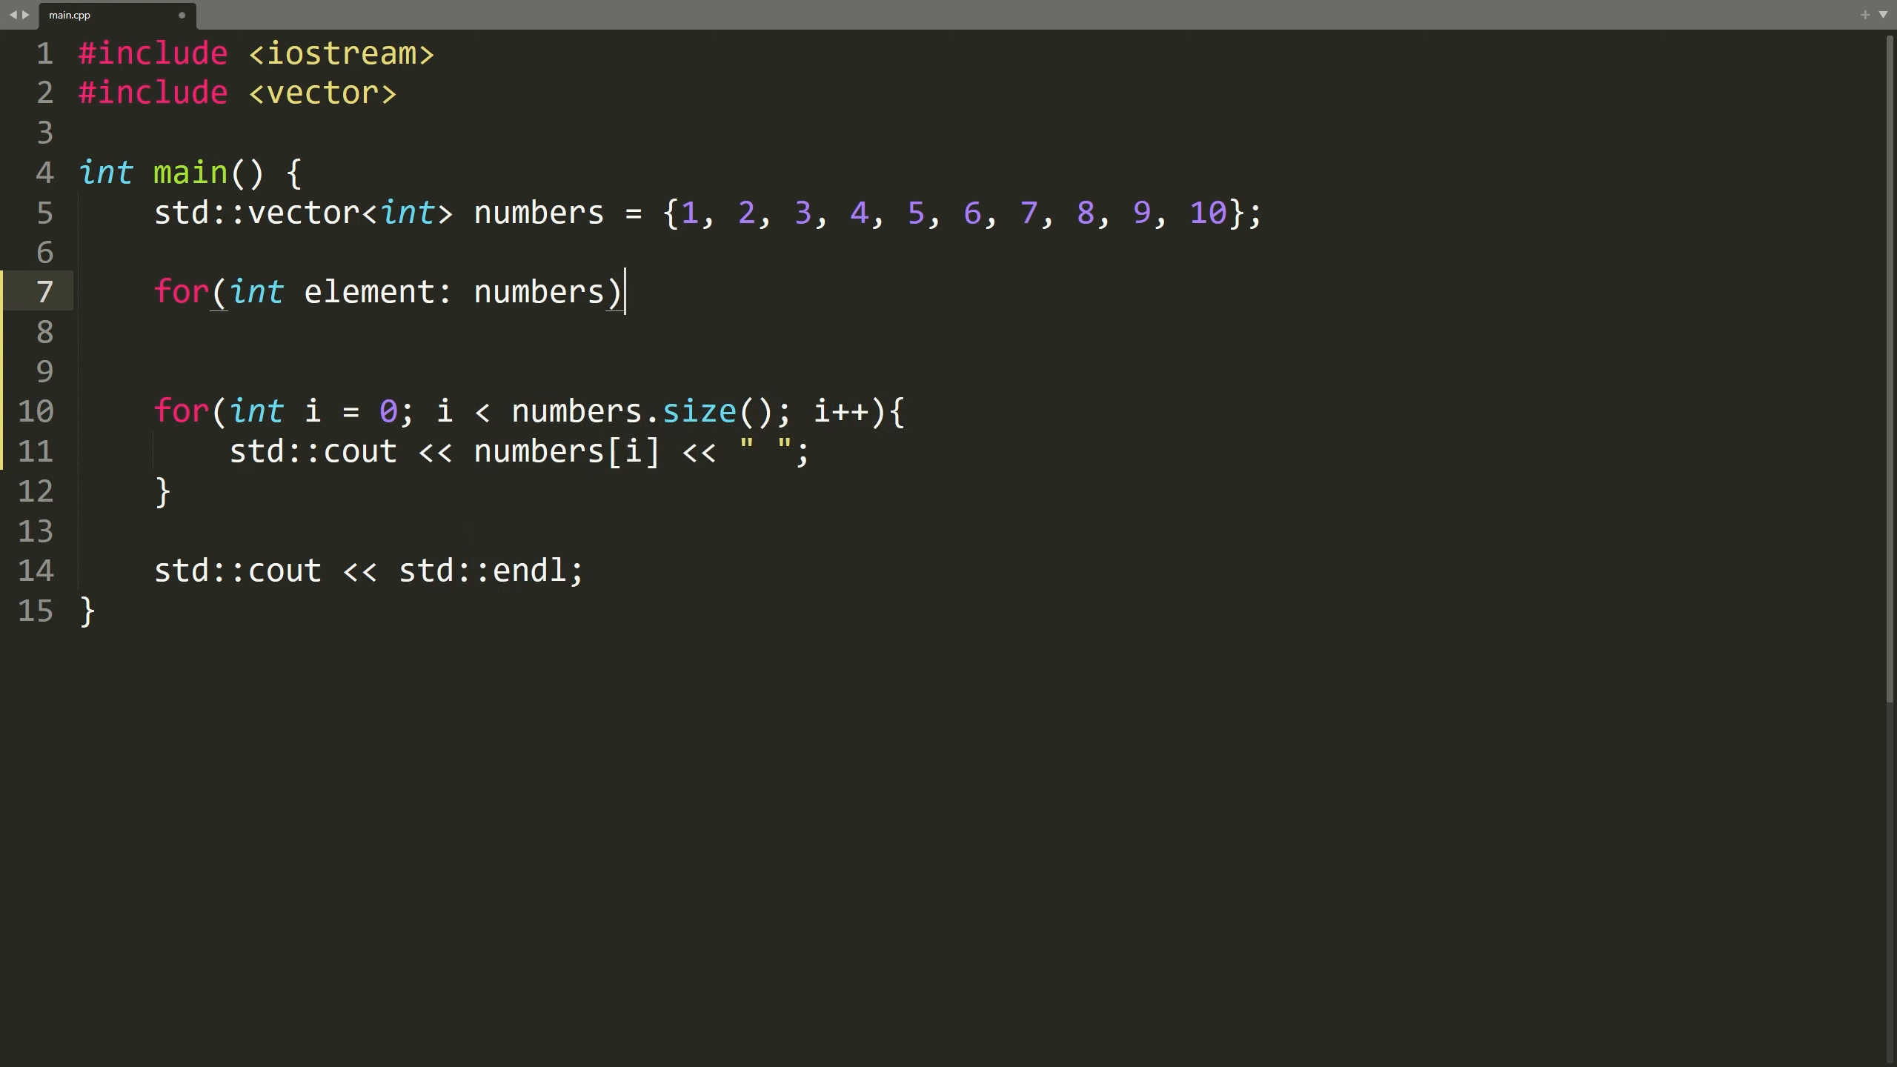
type("{")
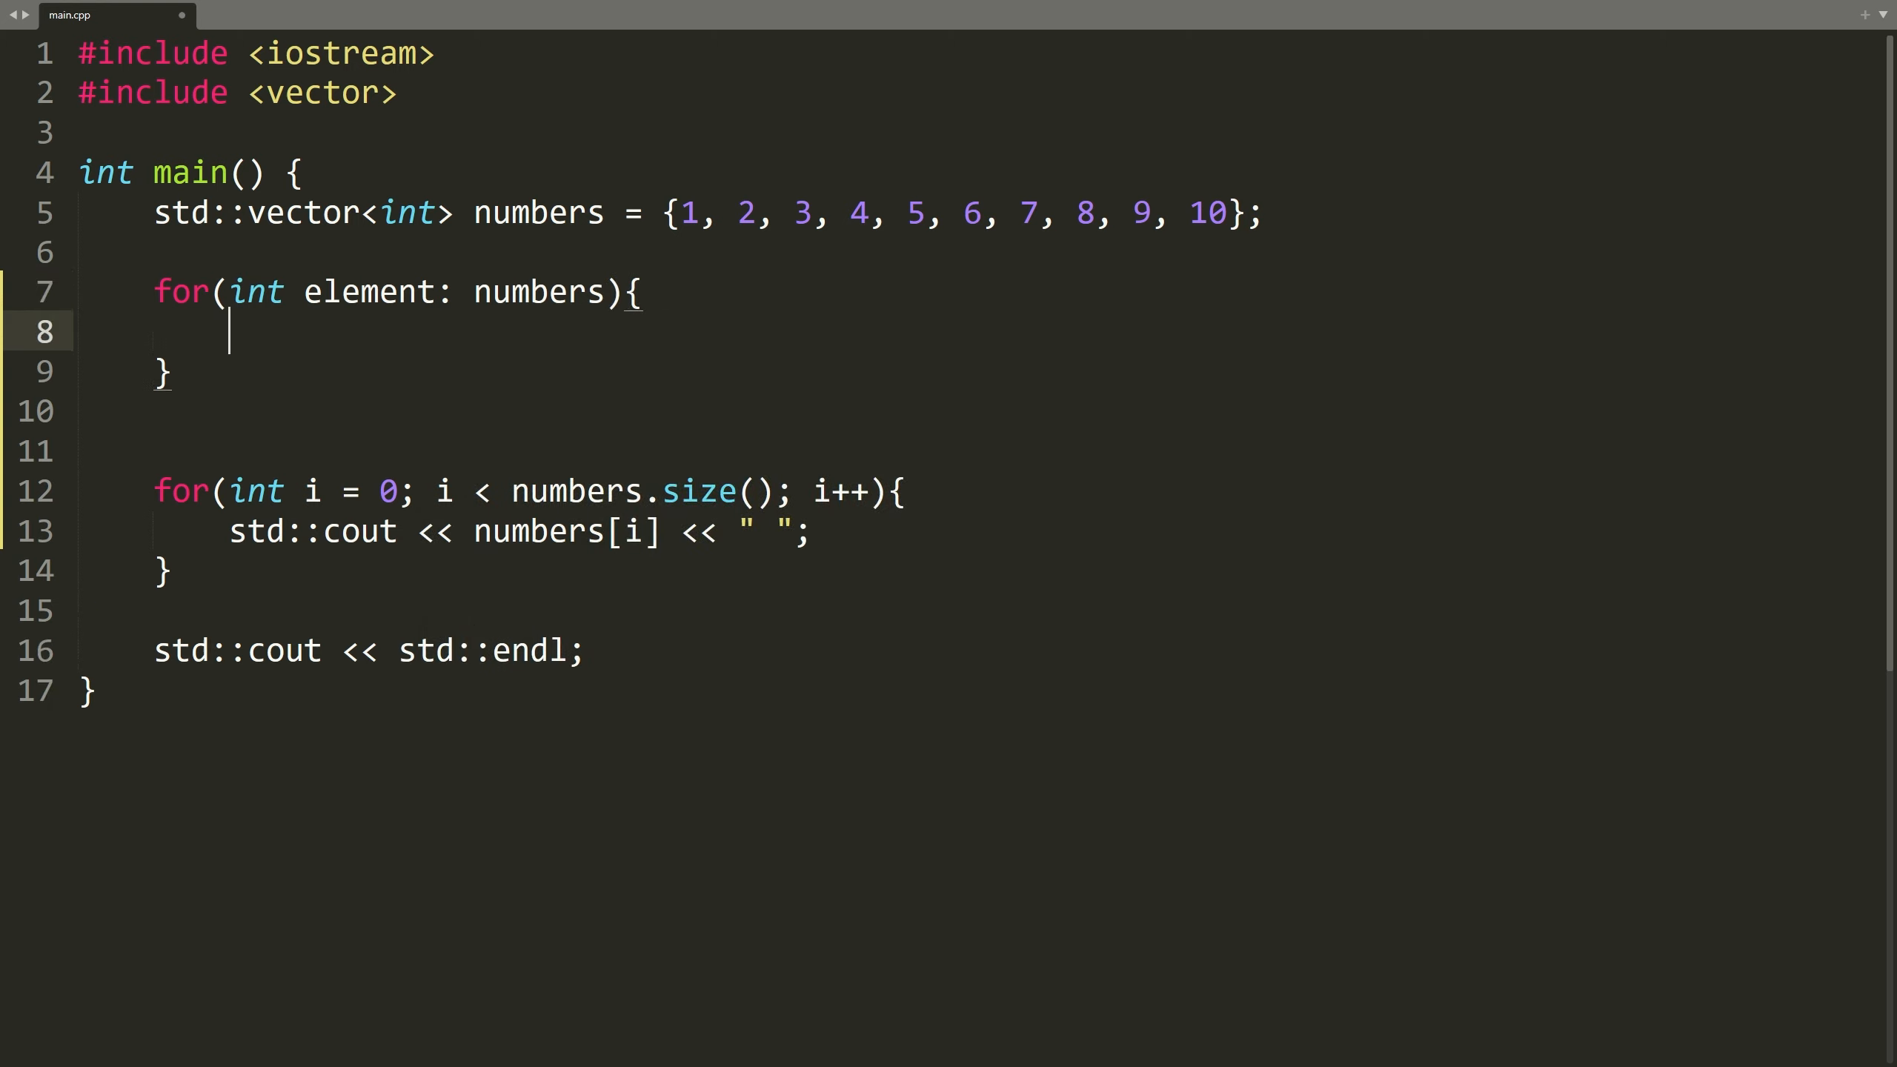
type("std::cout << element << \" \";")
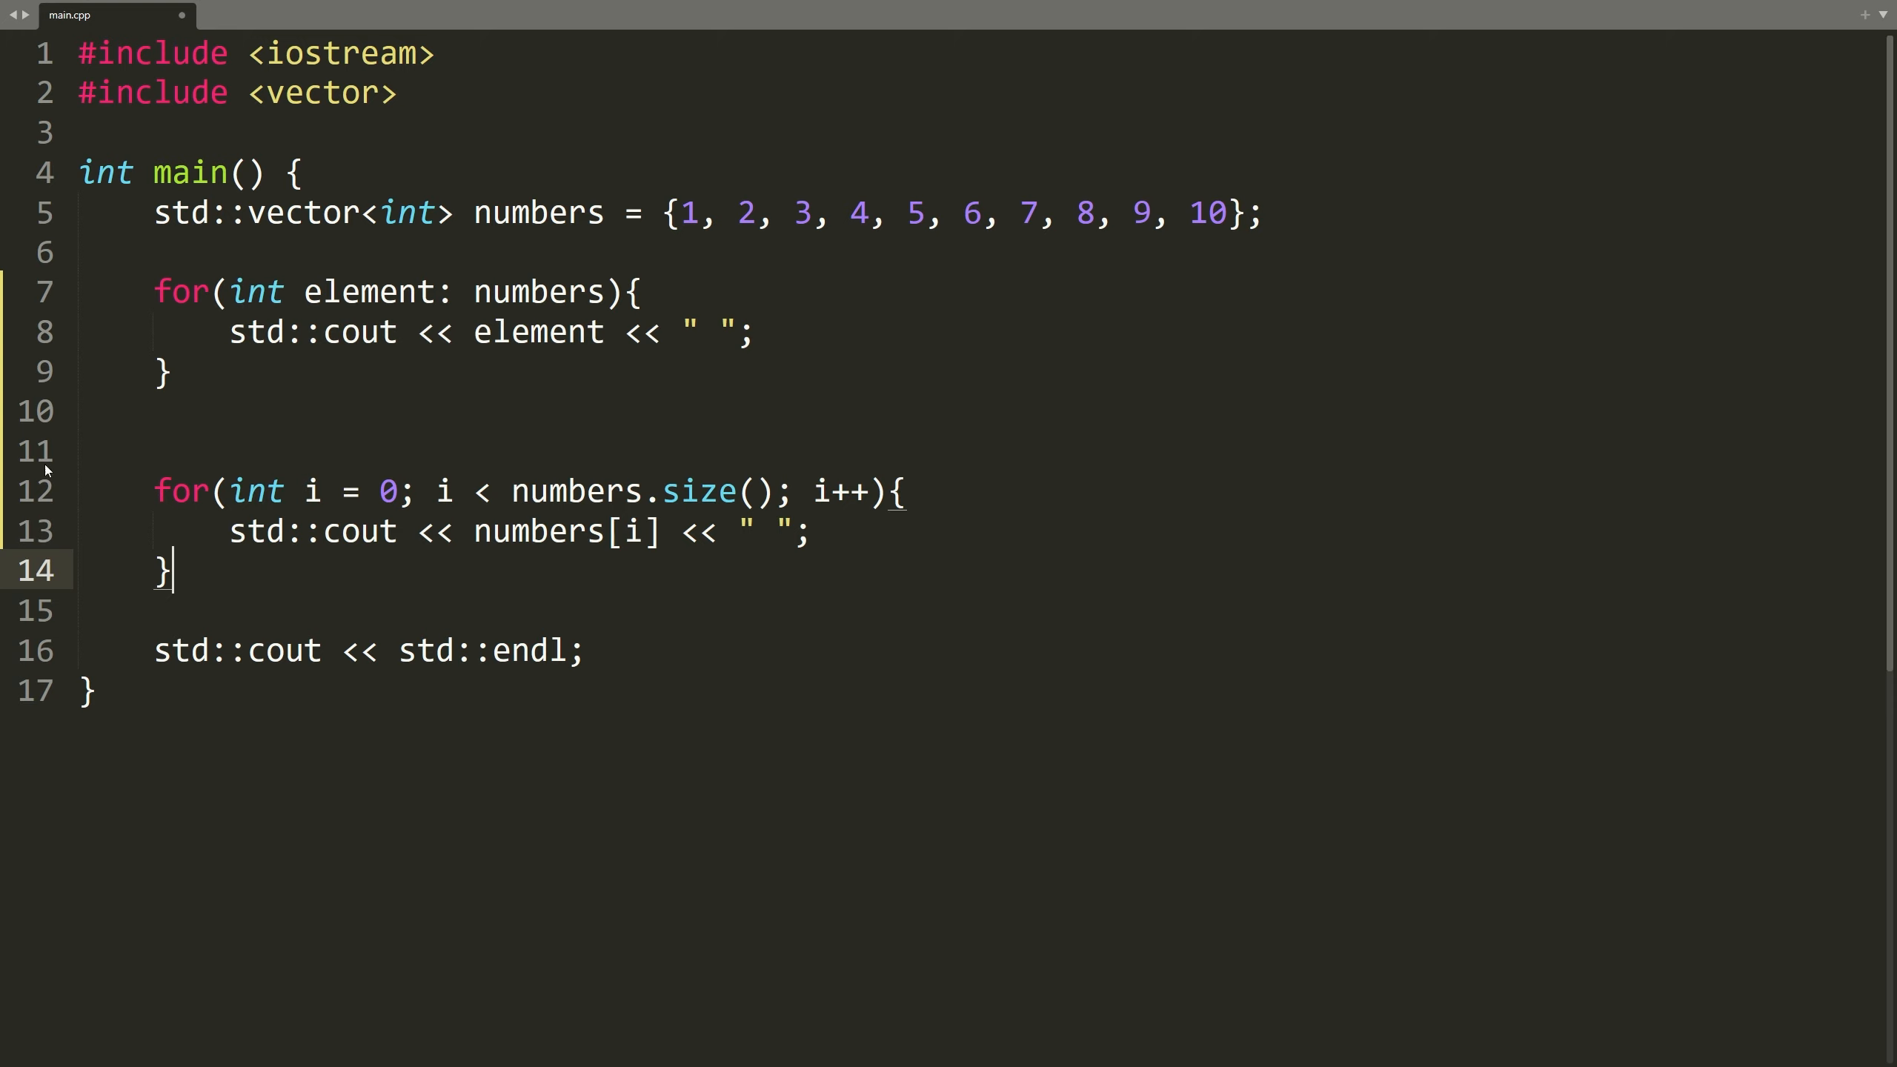
mouse_move(382, 299)
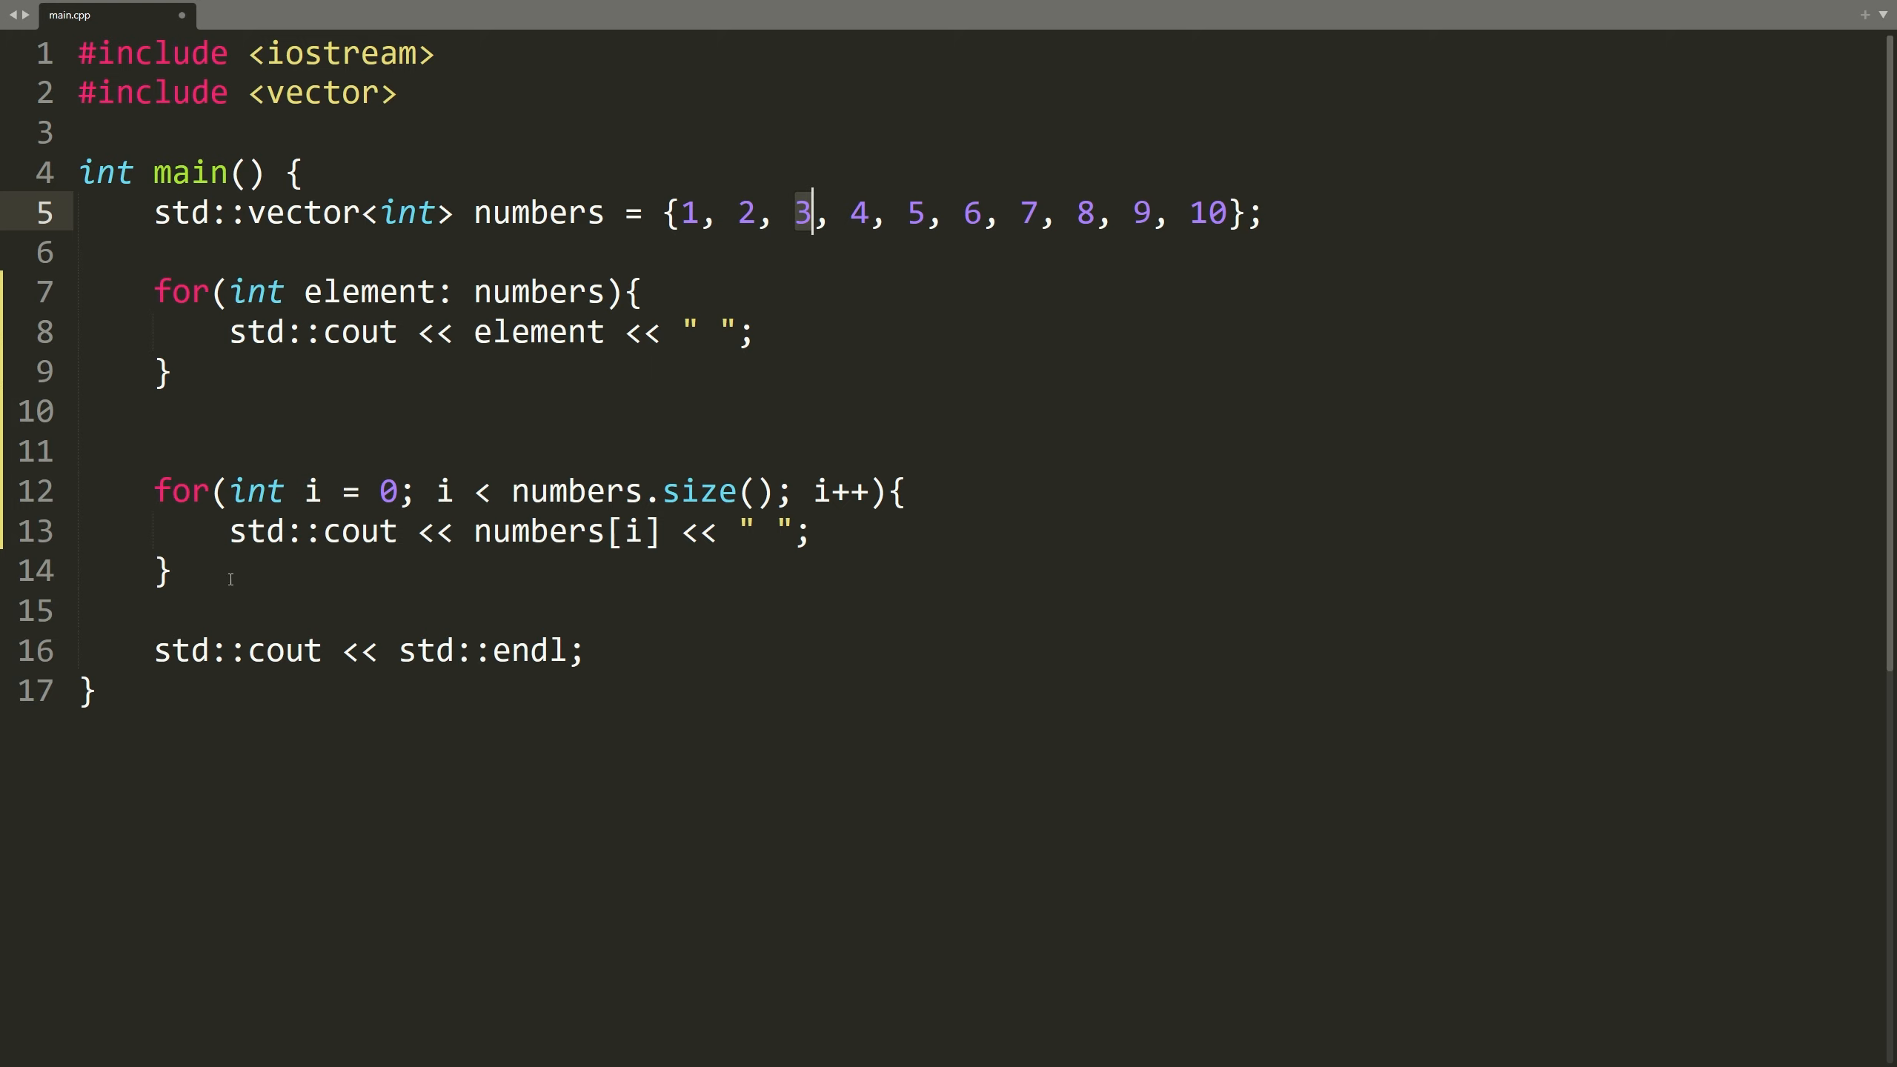
Step: Delete the old index-based for loop, keeping only the range-based print loop and endl line
left_click(154, 569)
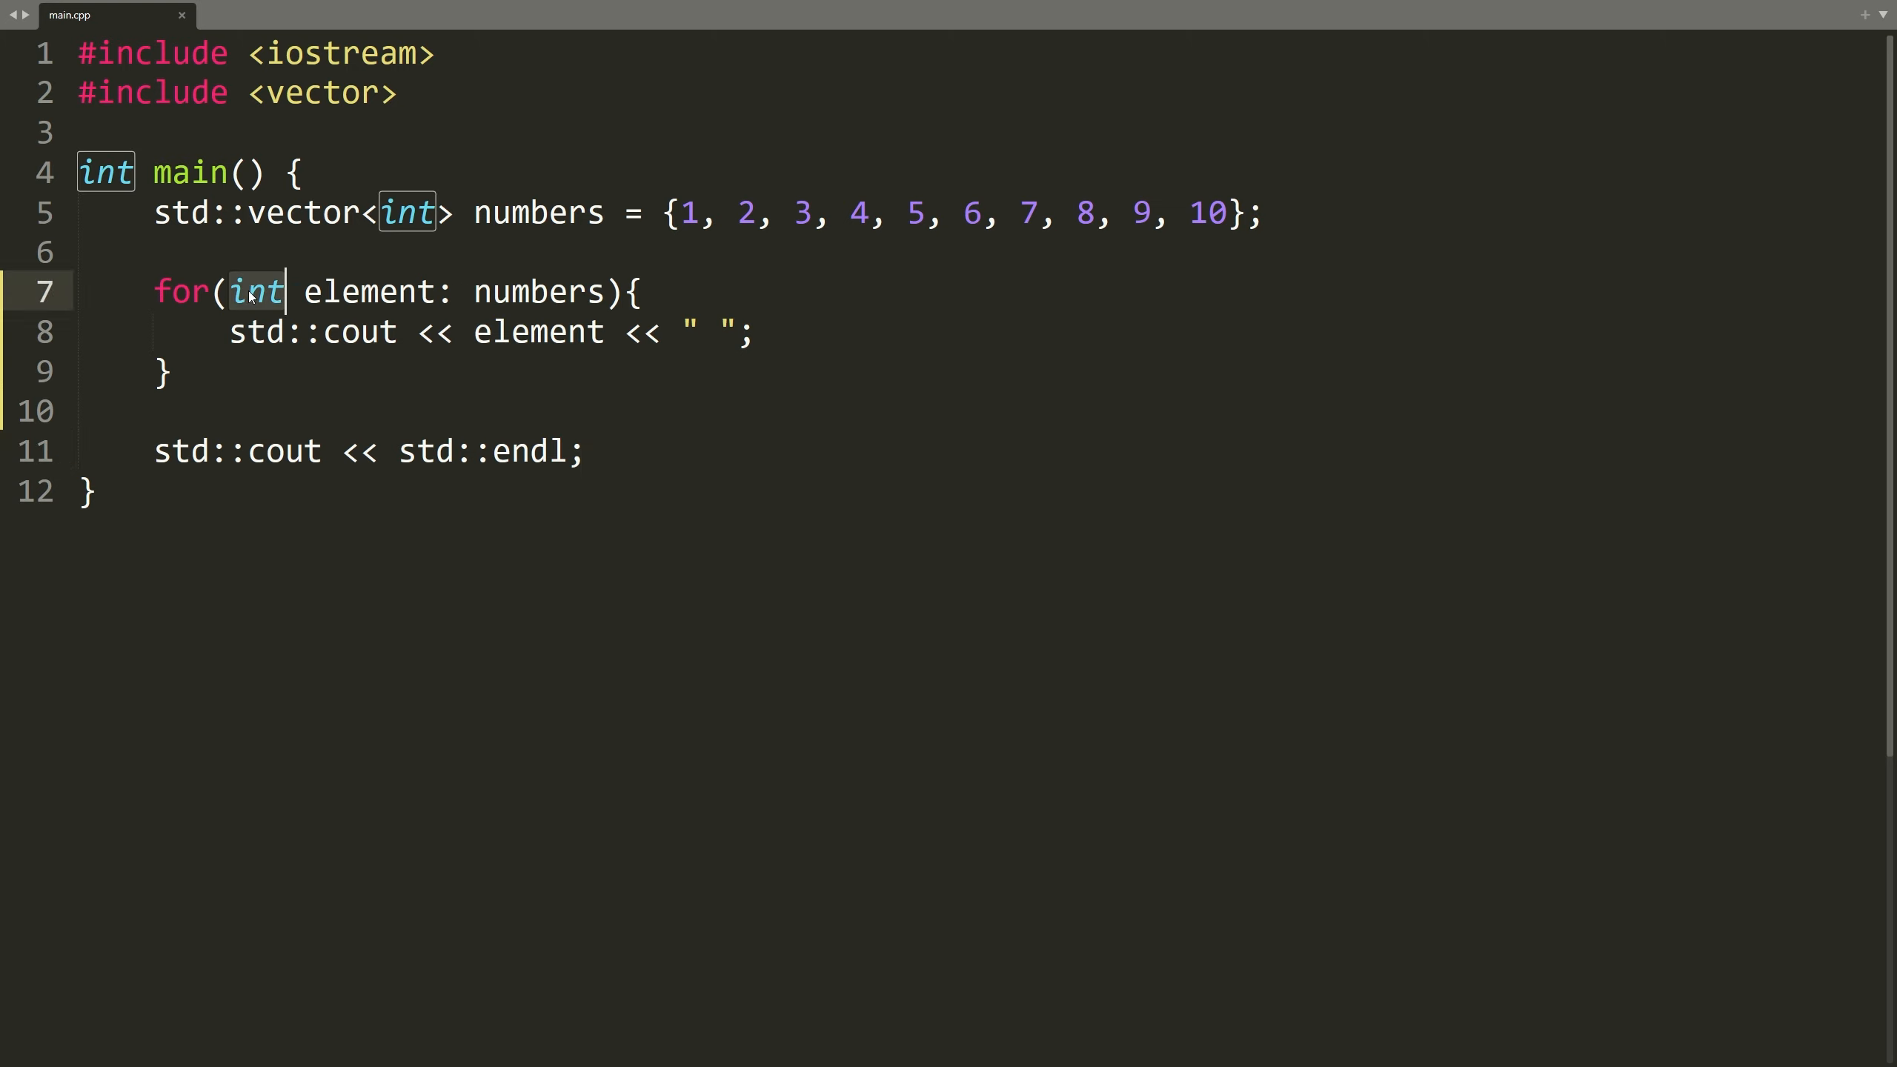
Step: Change the loop variable from int element to auto& element
type("auto")
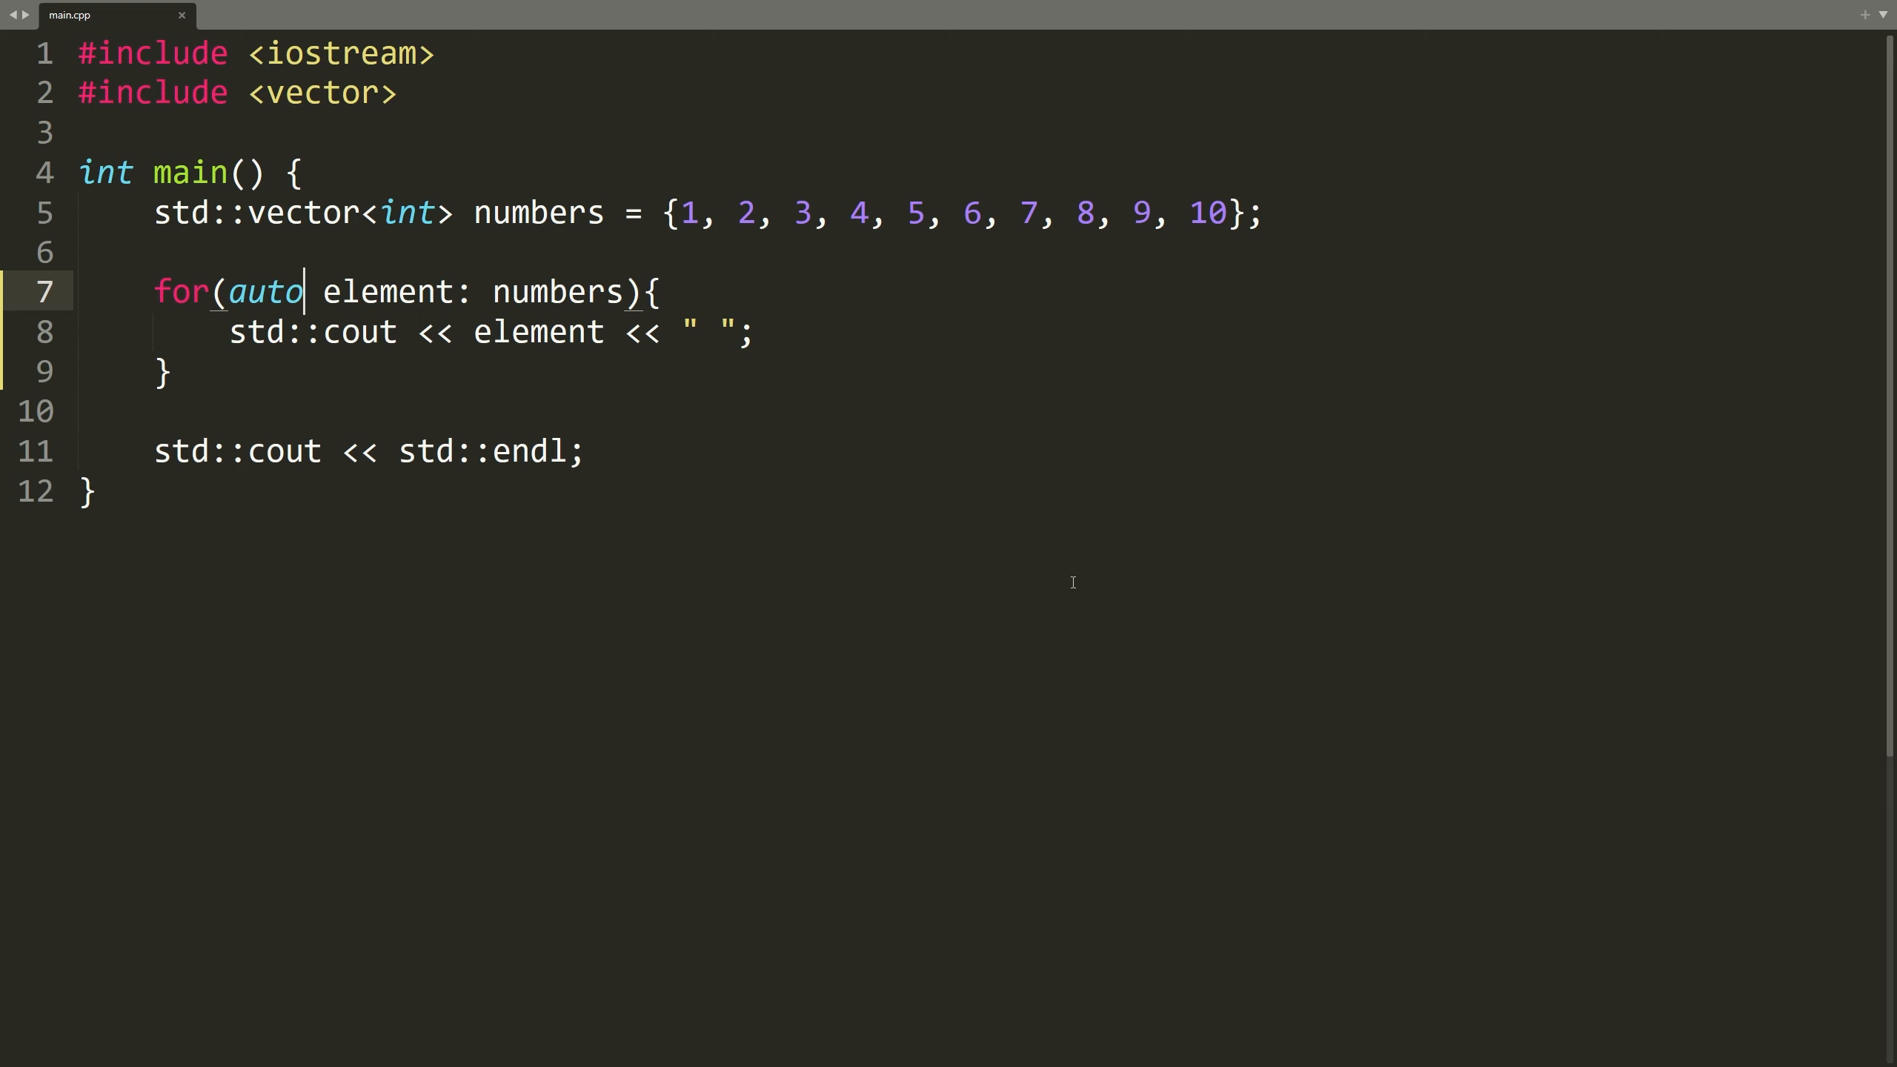
type("&")
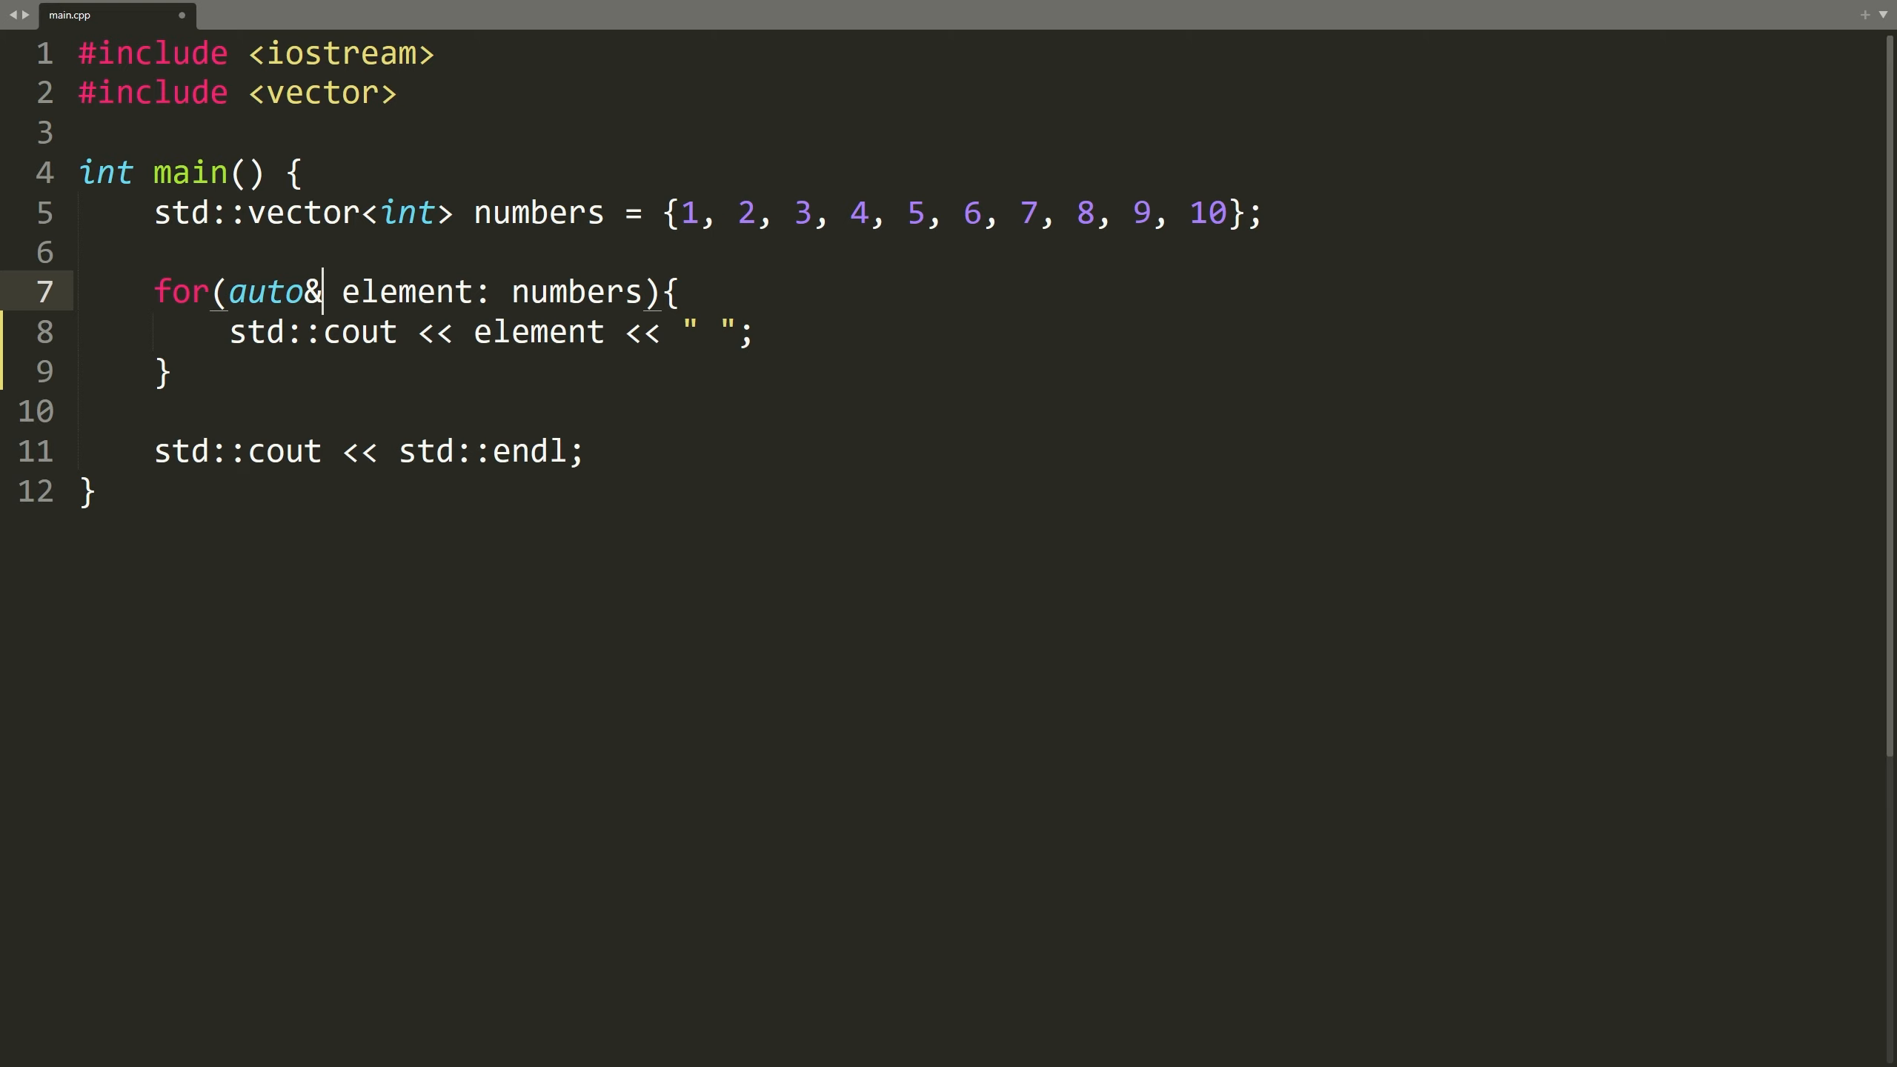
mouse_move(1070, 583)
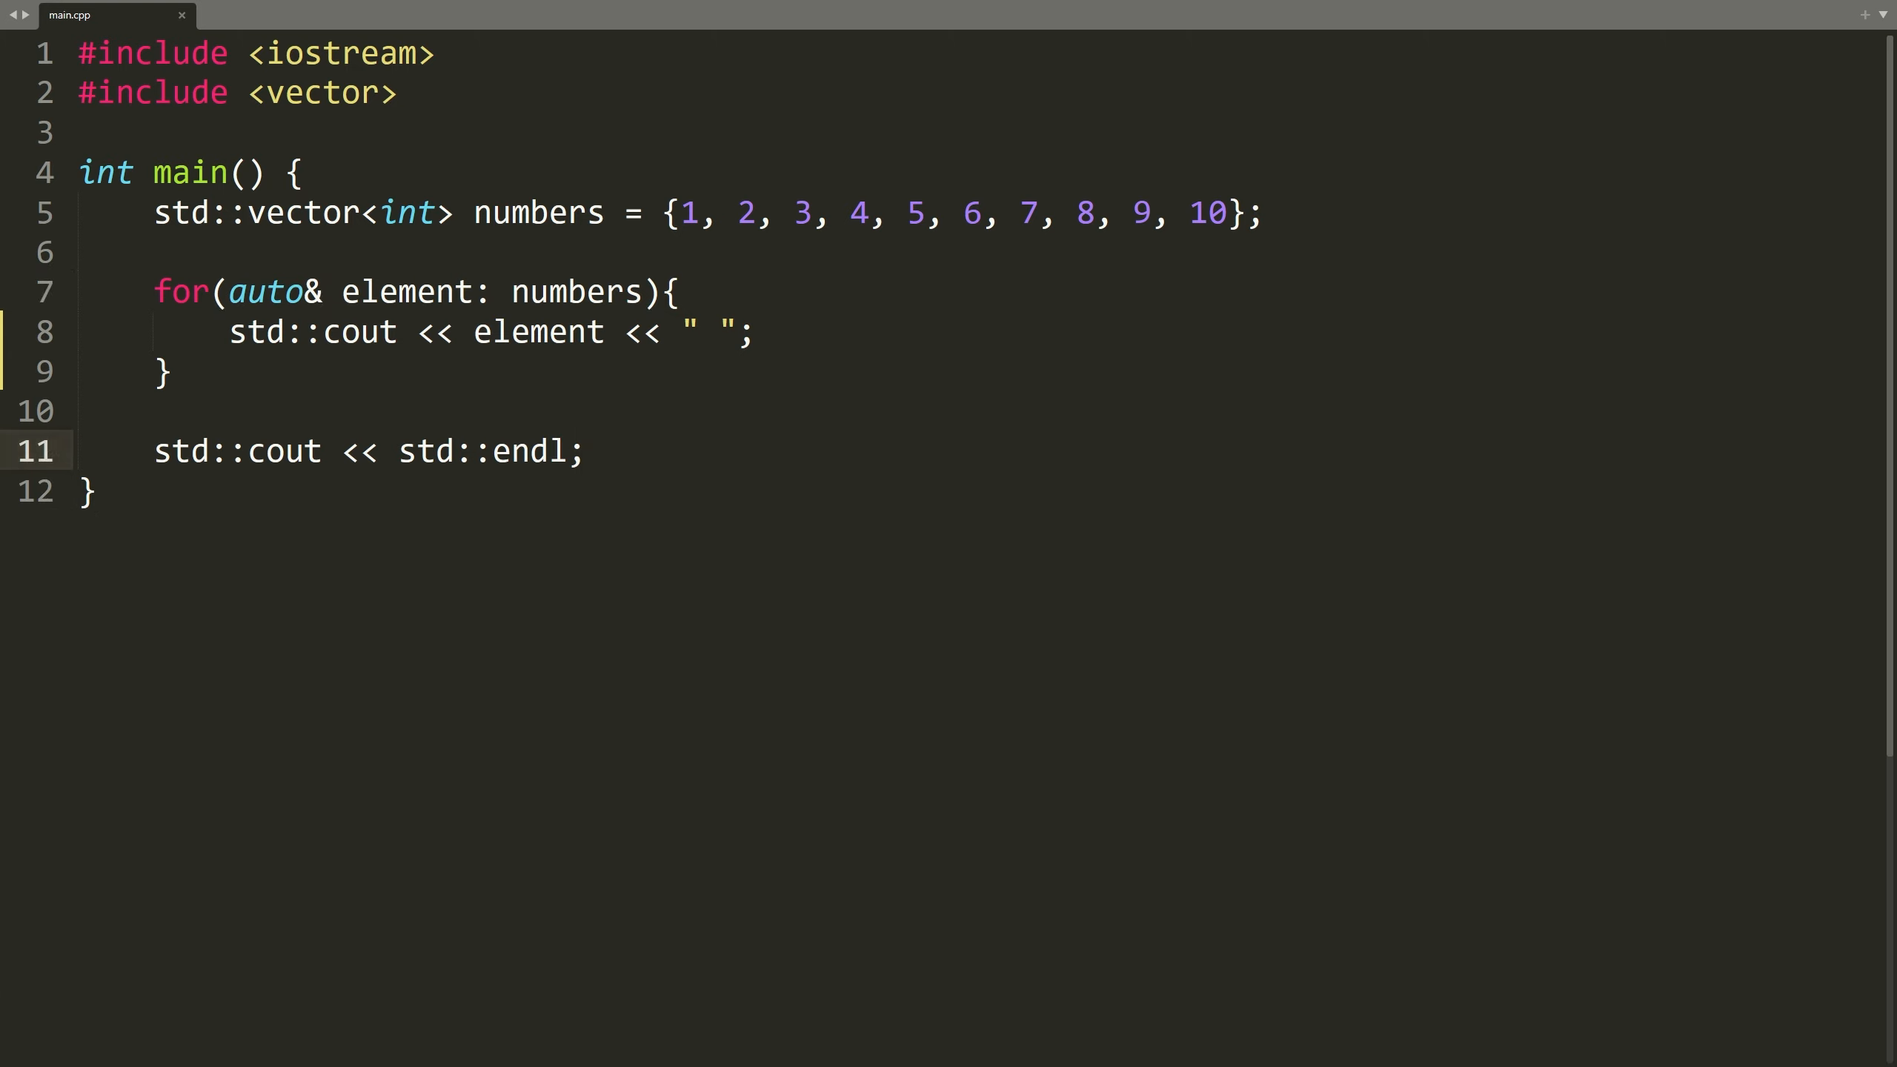
left_click(224, 292)
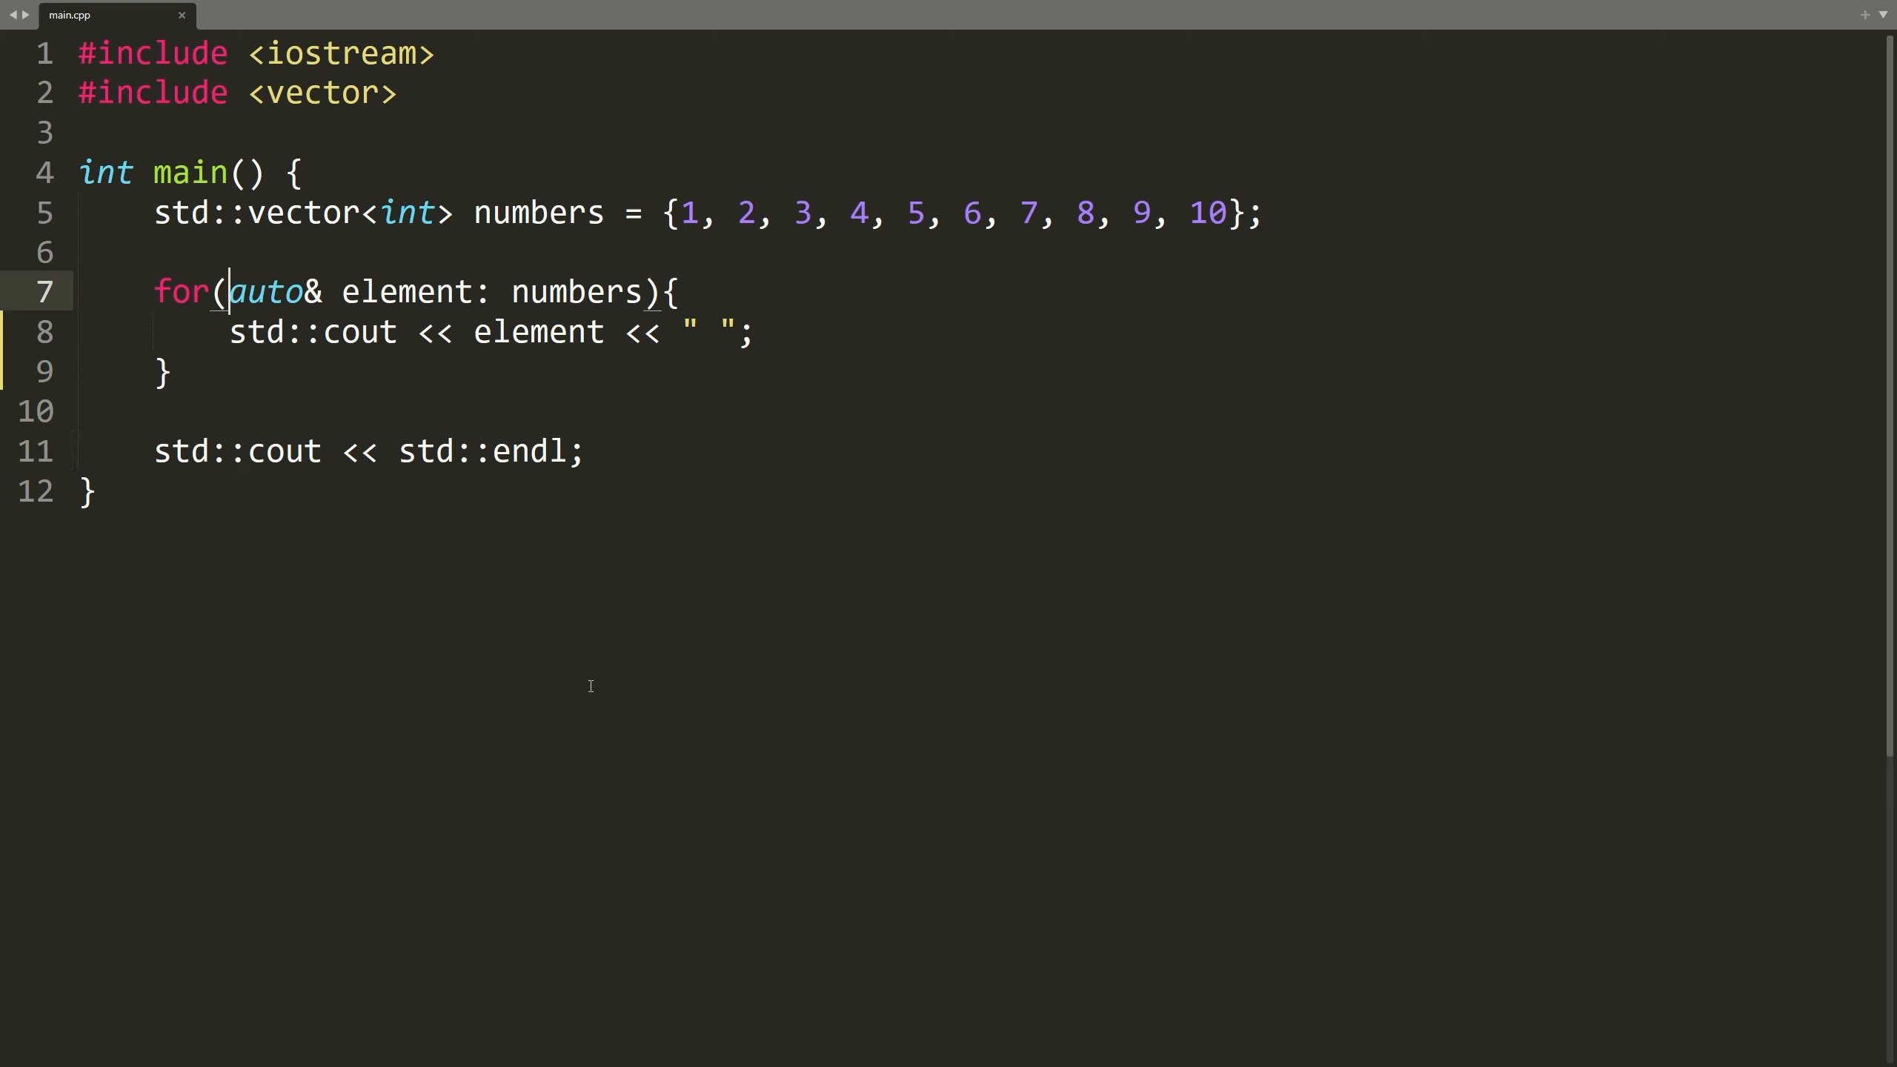
Step: Make the loop variable const auto& element and build; output shows 1 2 3 ... 10
type("const")
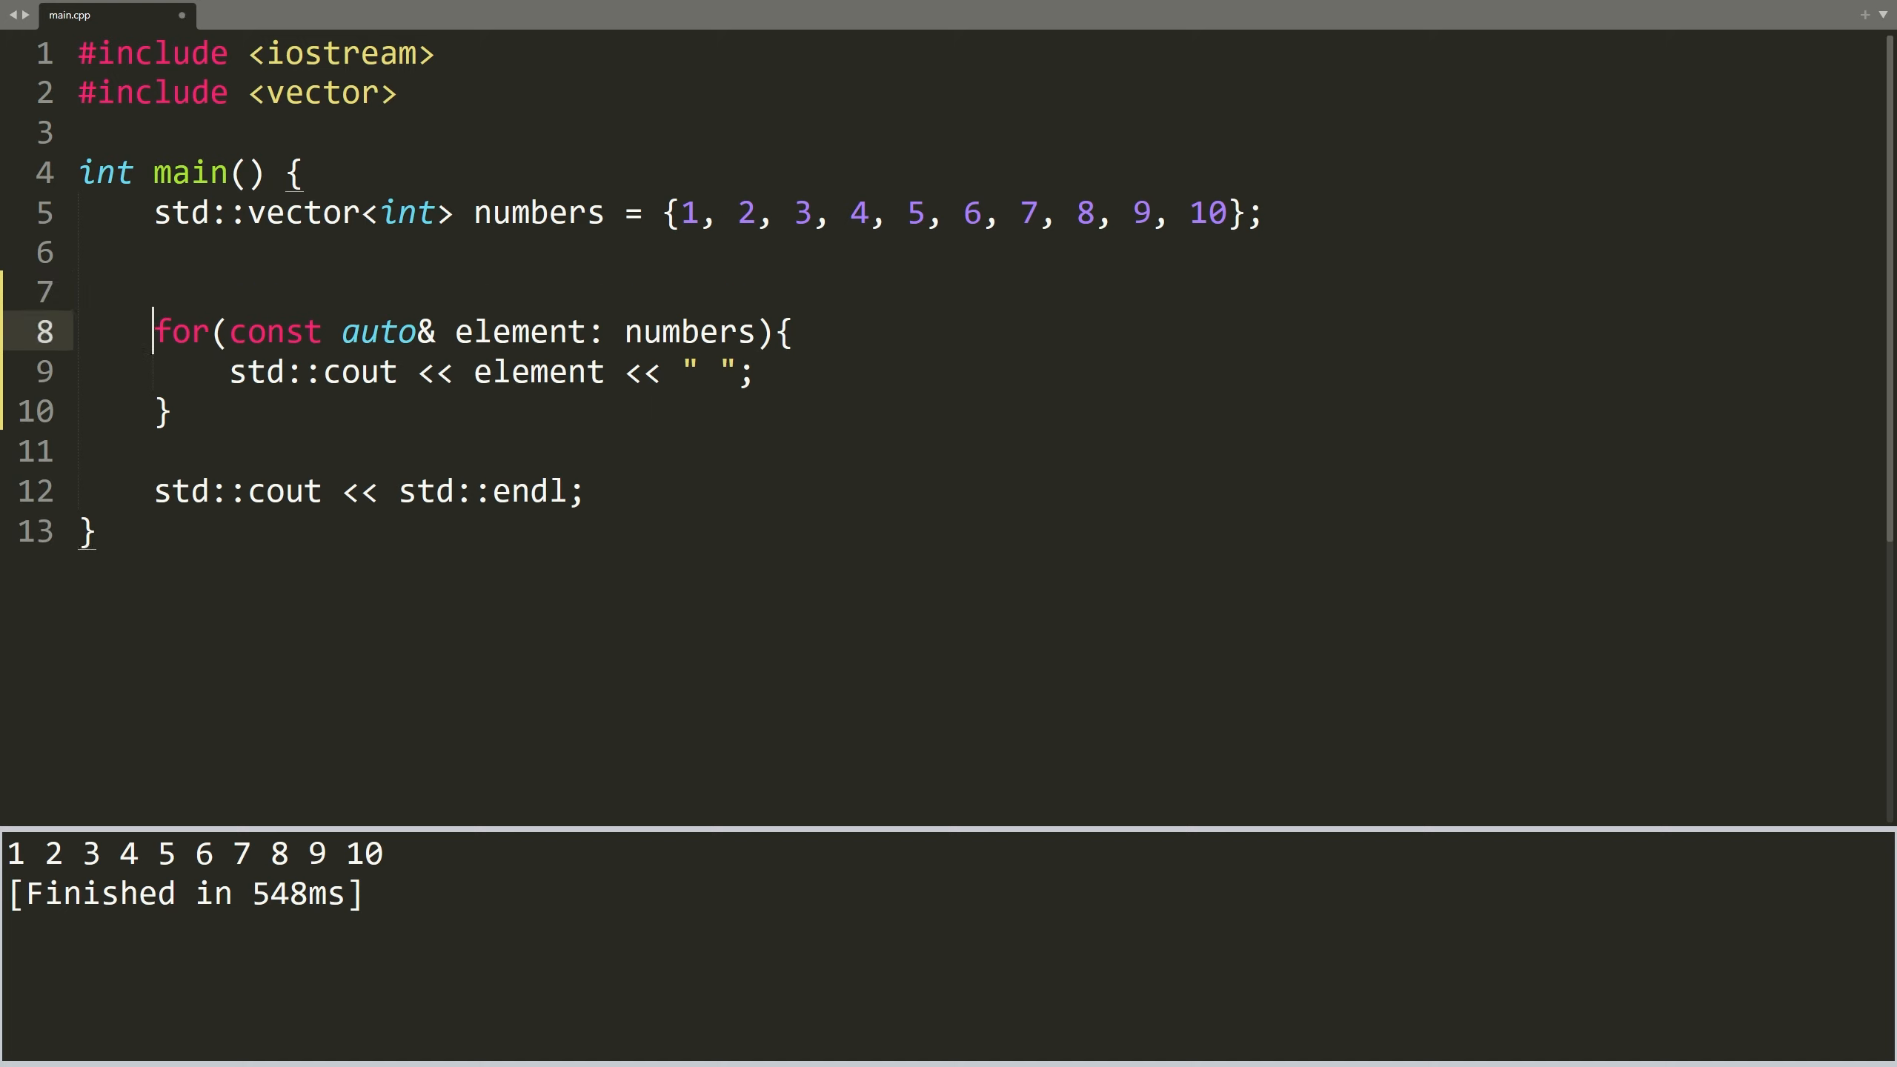
Step: Add for(auto& element: numbers){ element *= 10; } above the print loop so output reads 10–100
key("Enter")
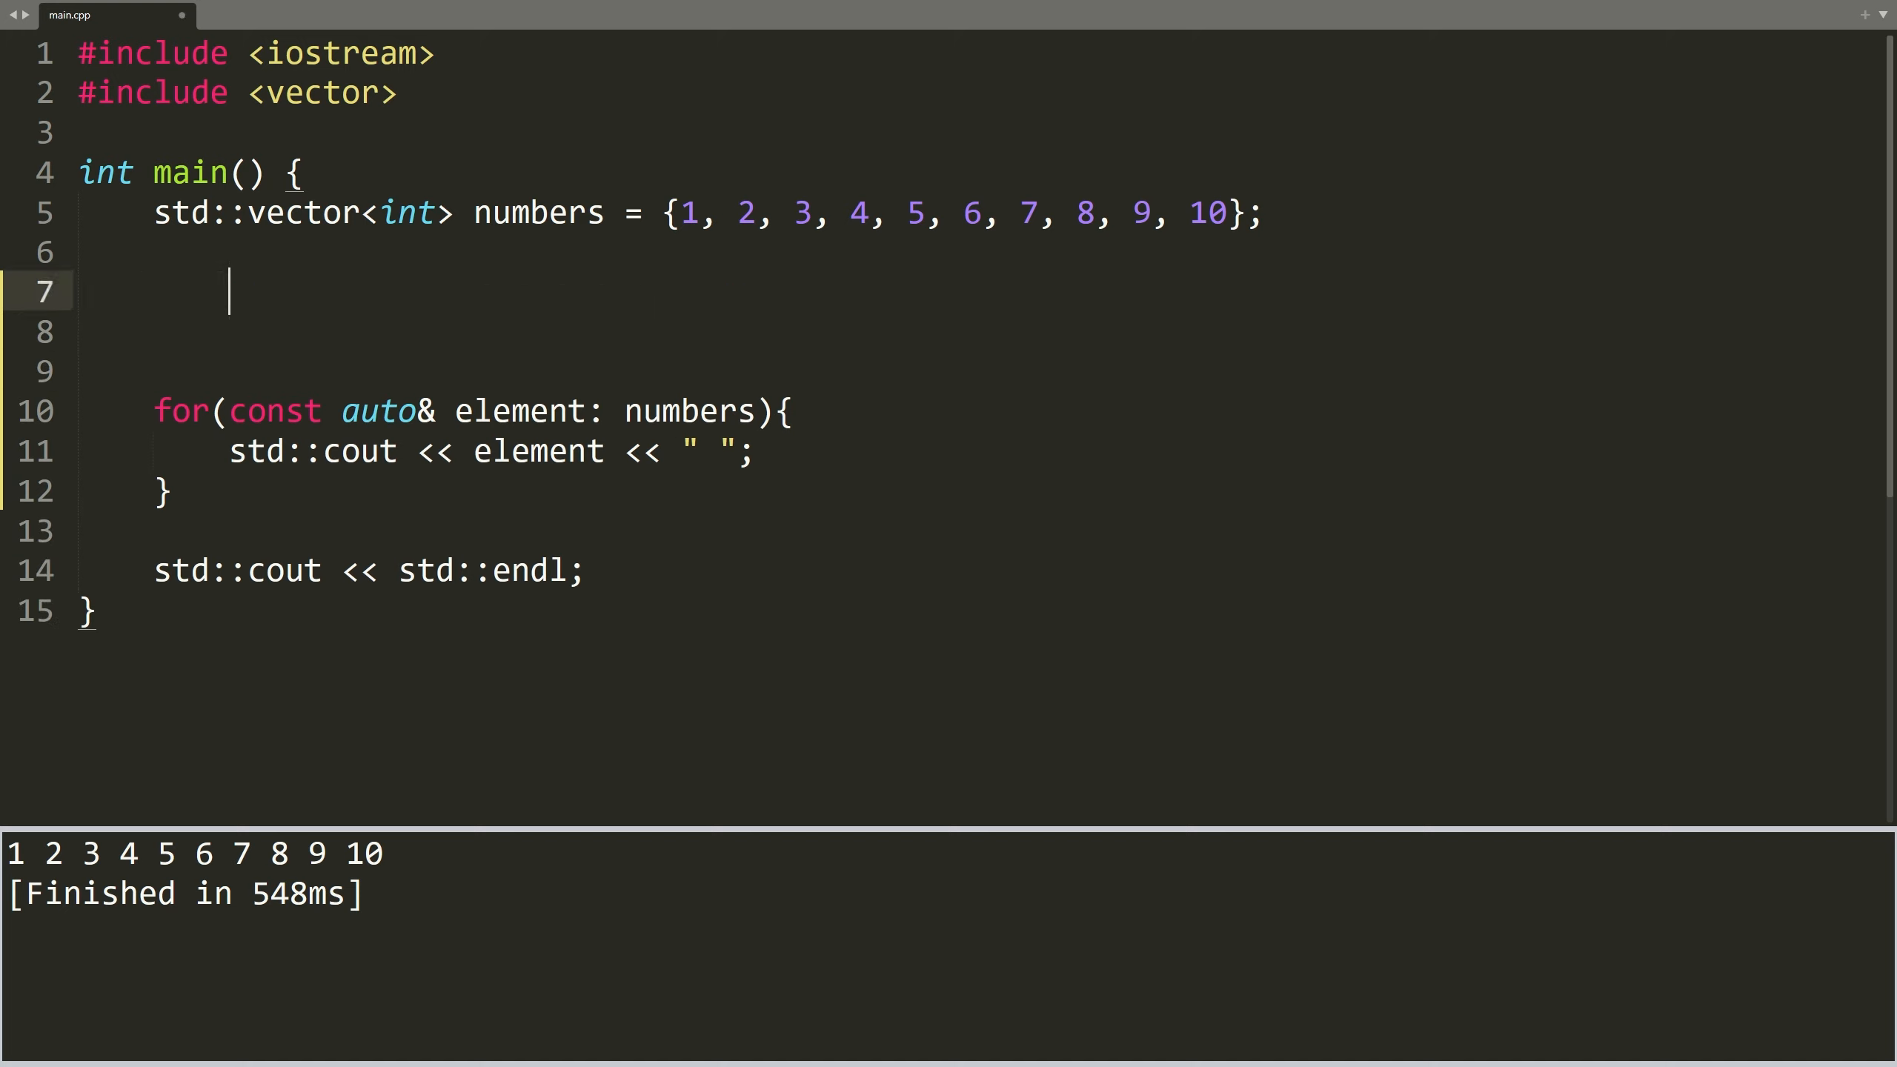
type("for(auto")
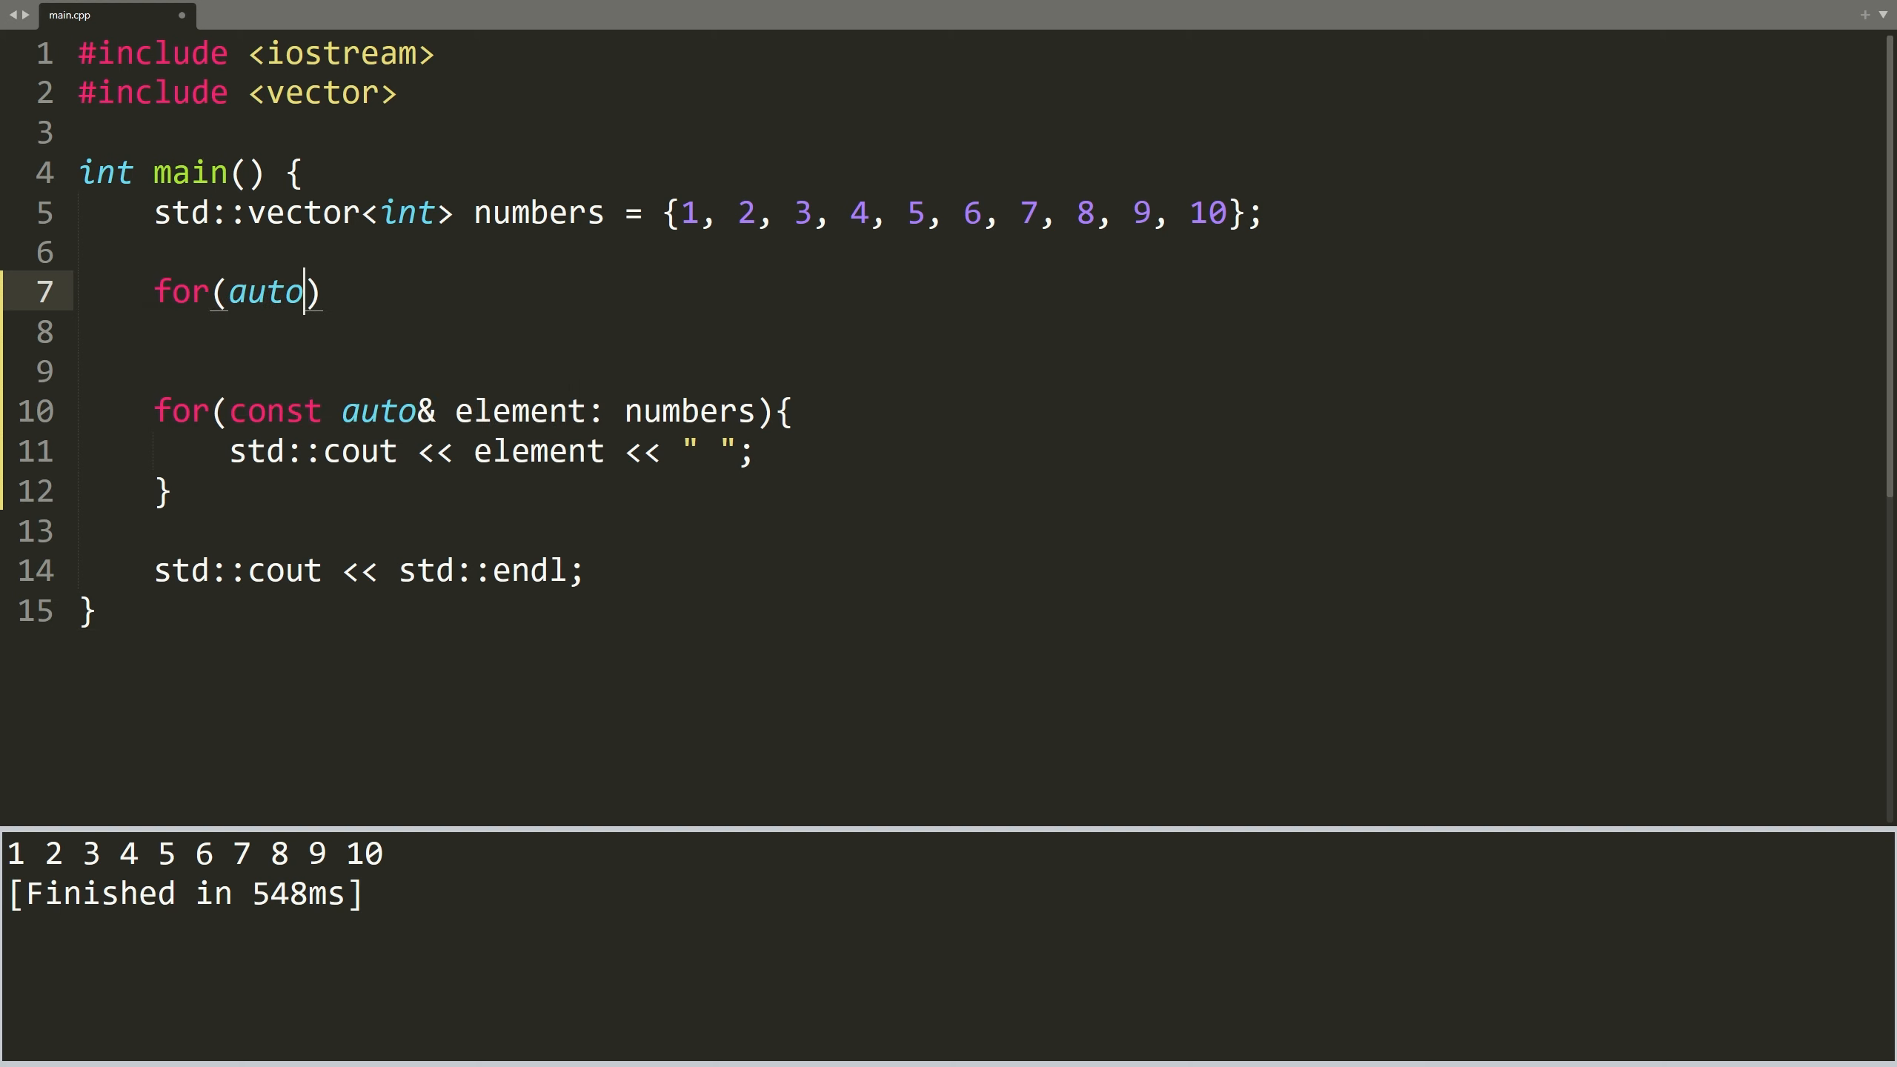
type("& element")
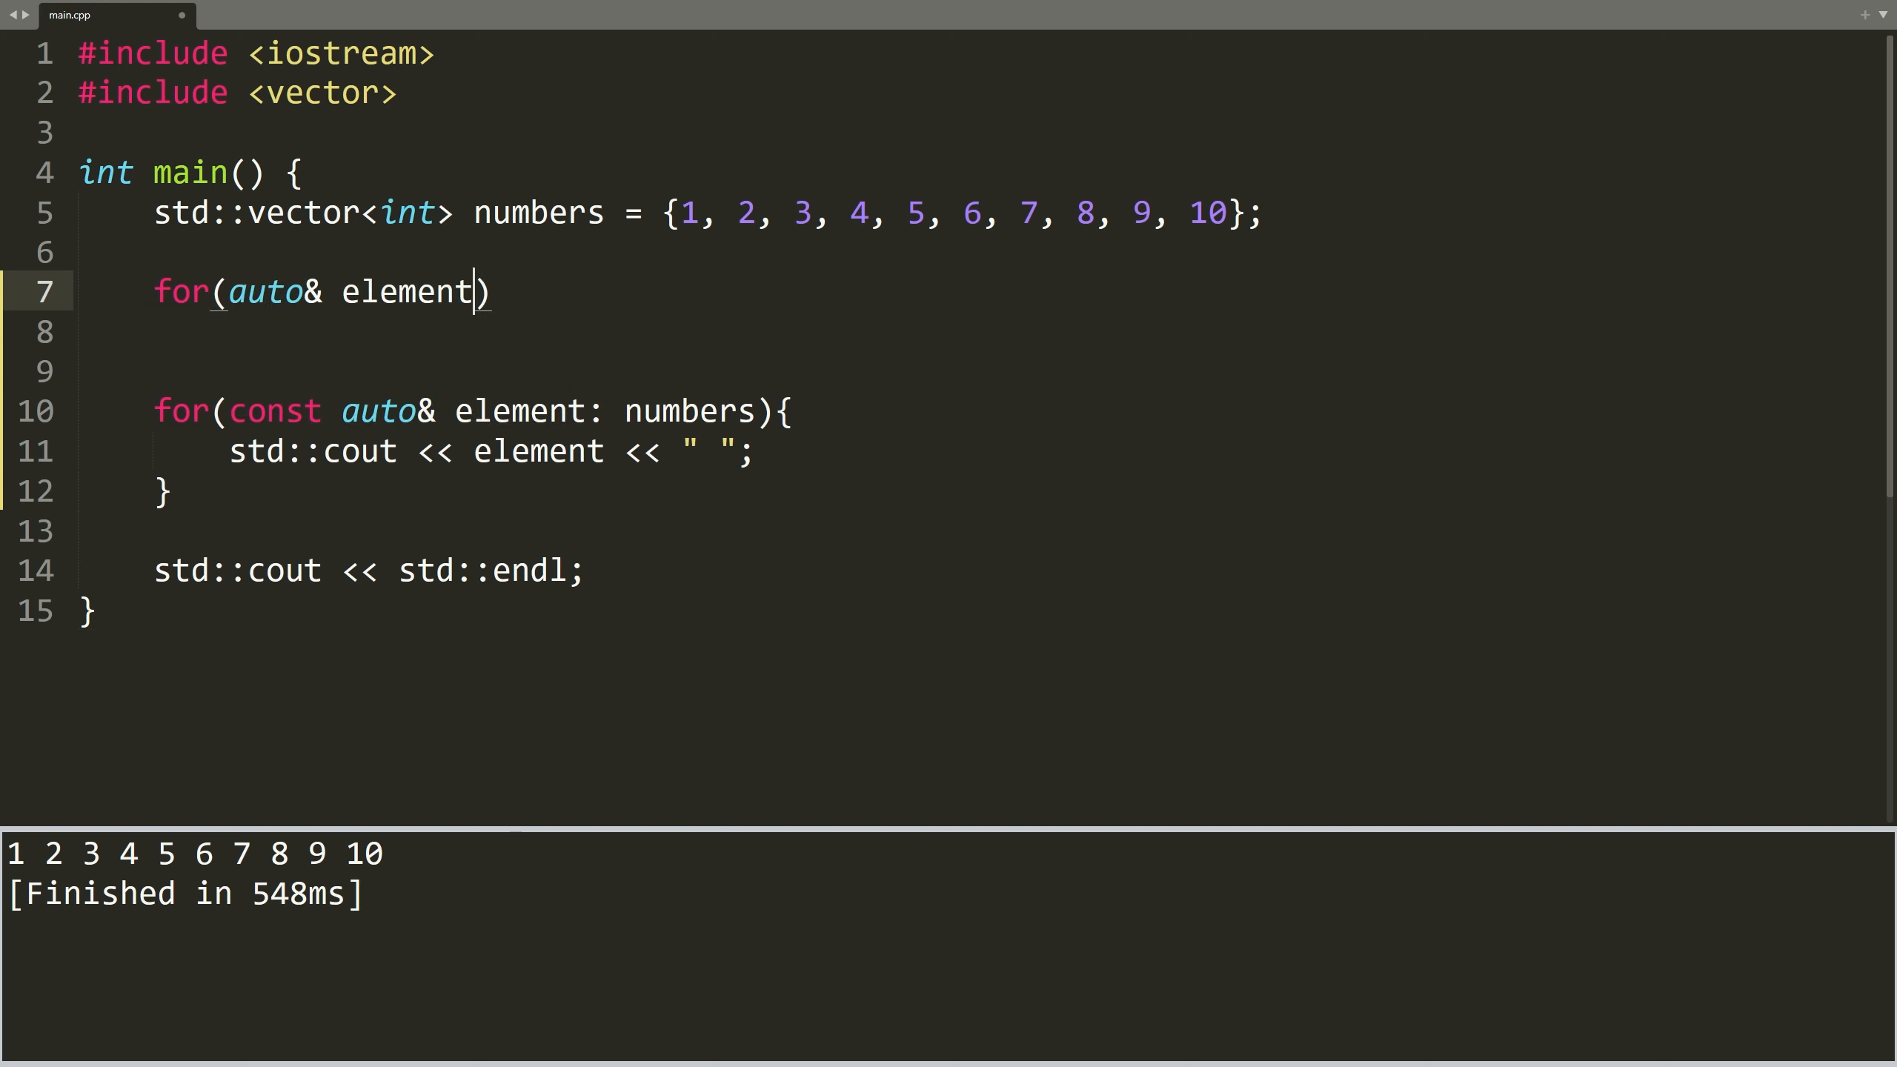
type(": numbers){")
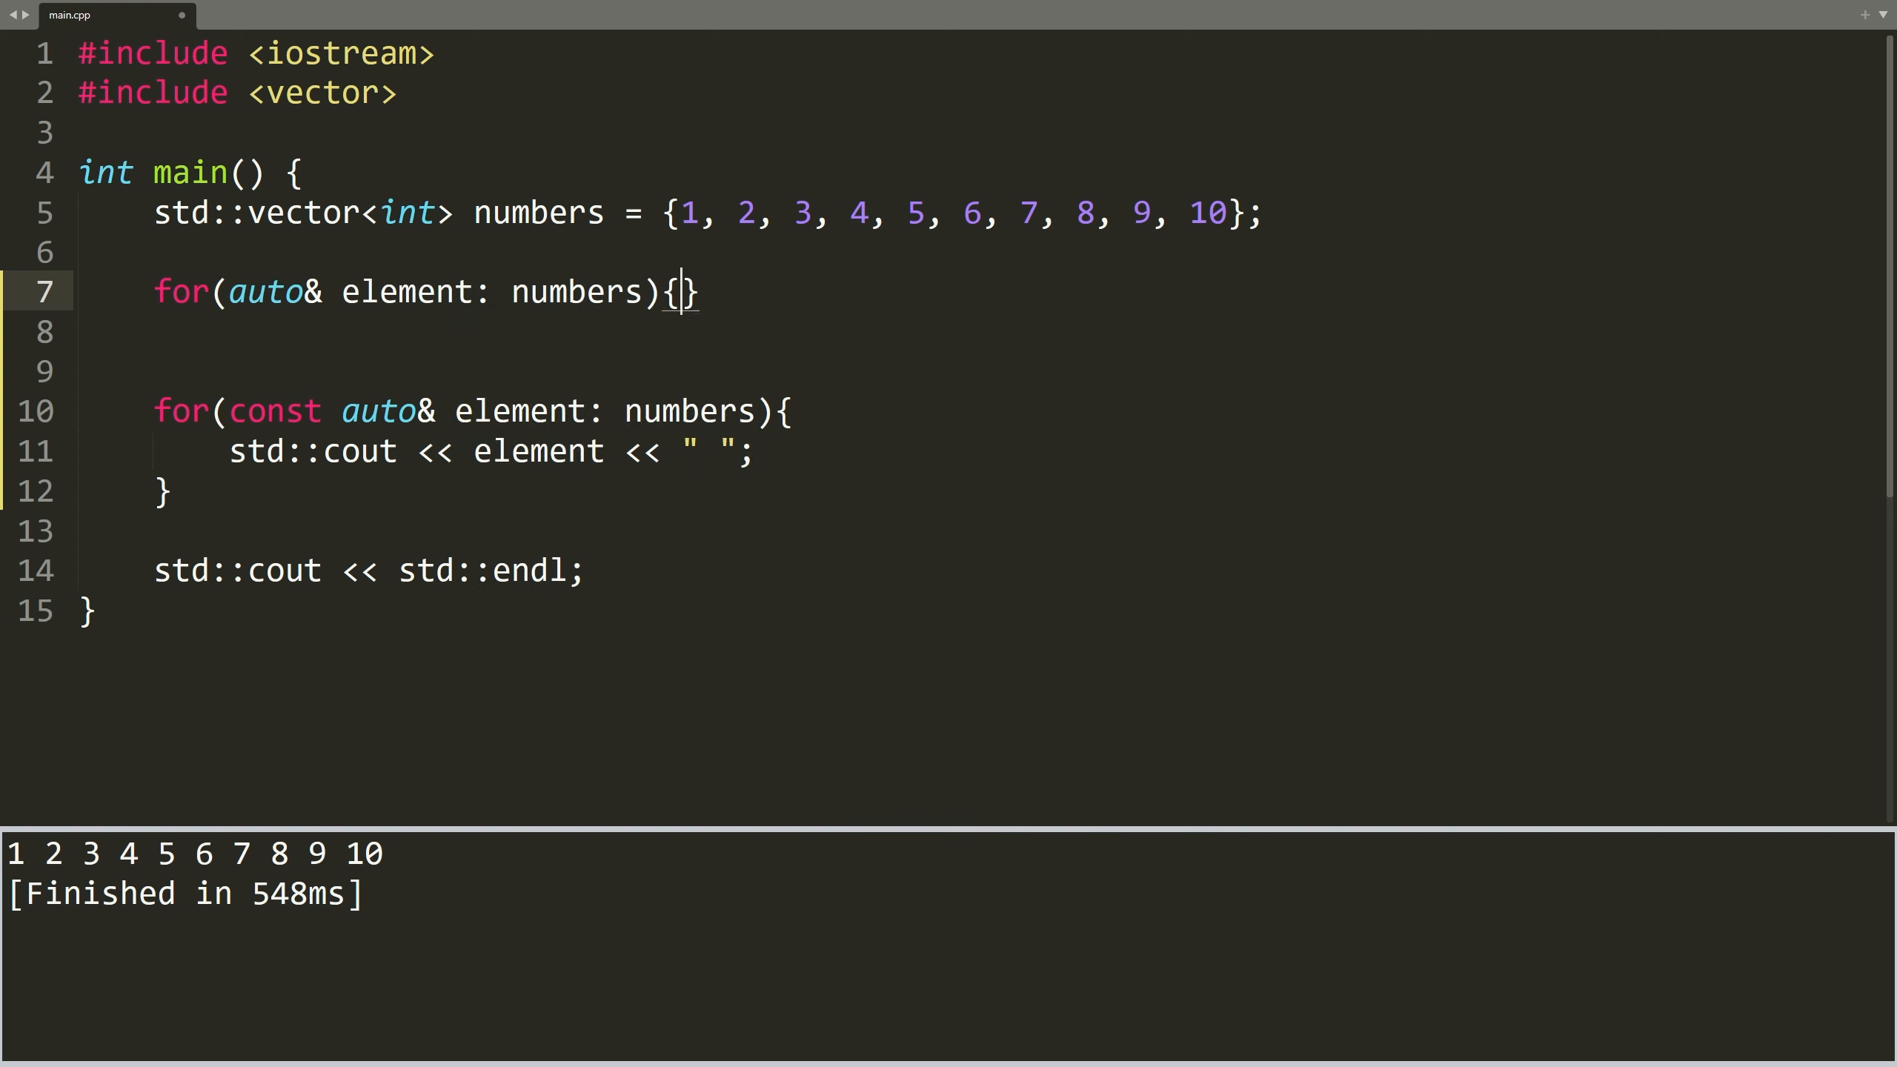
type("element")
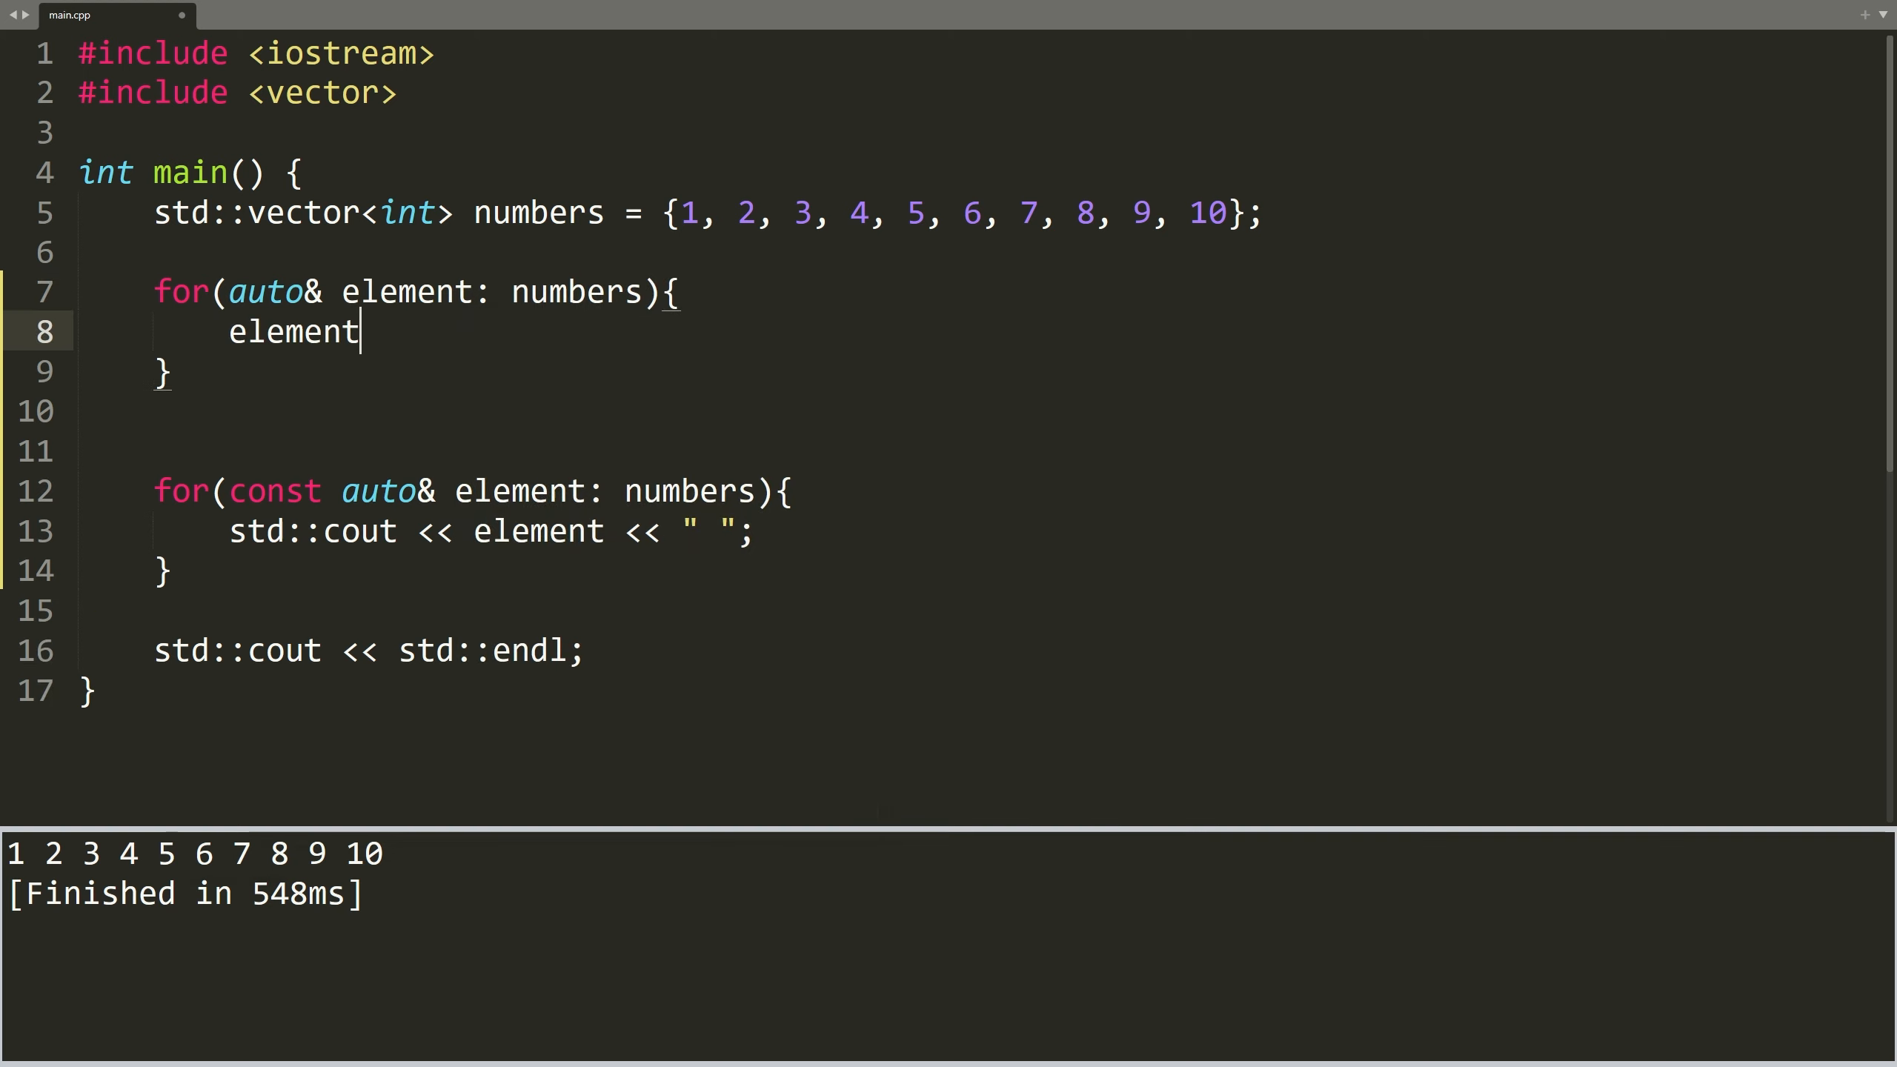
type("*= 10")
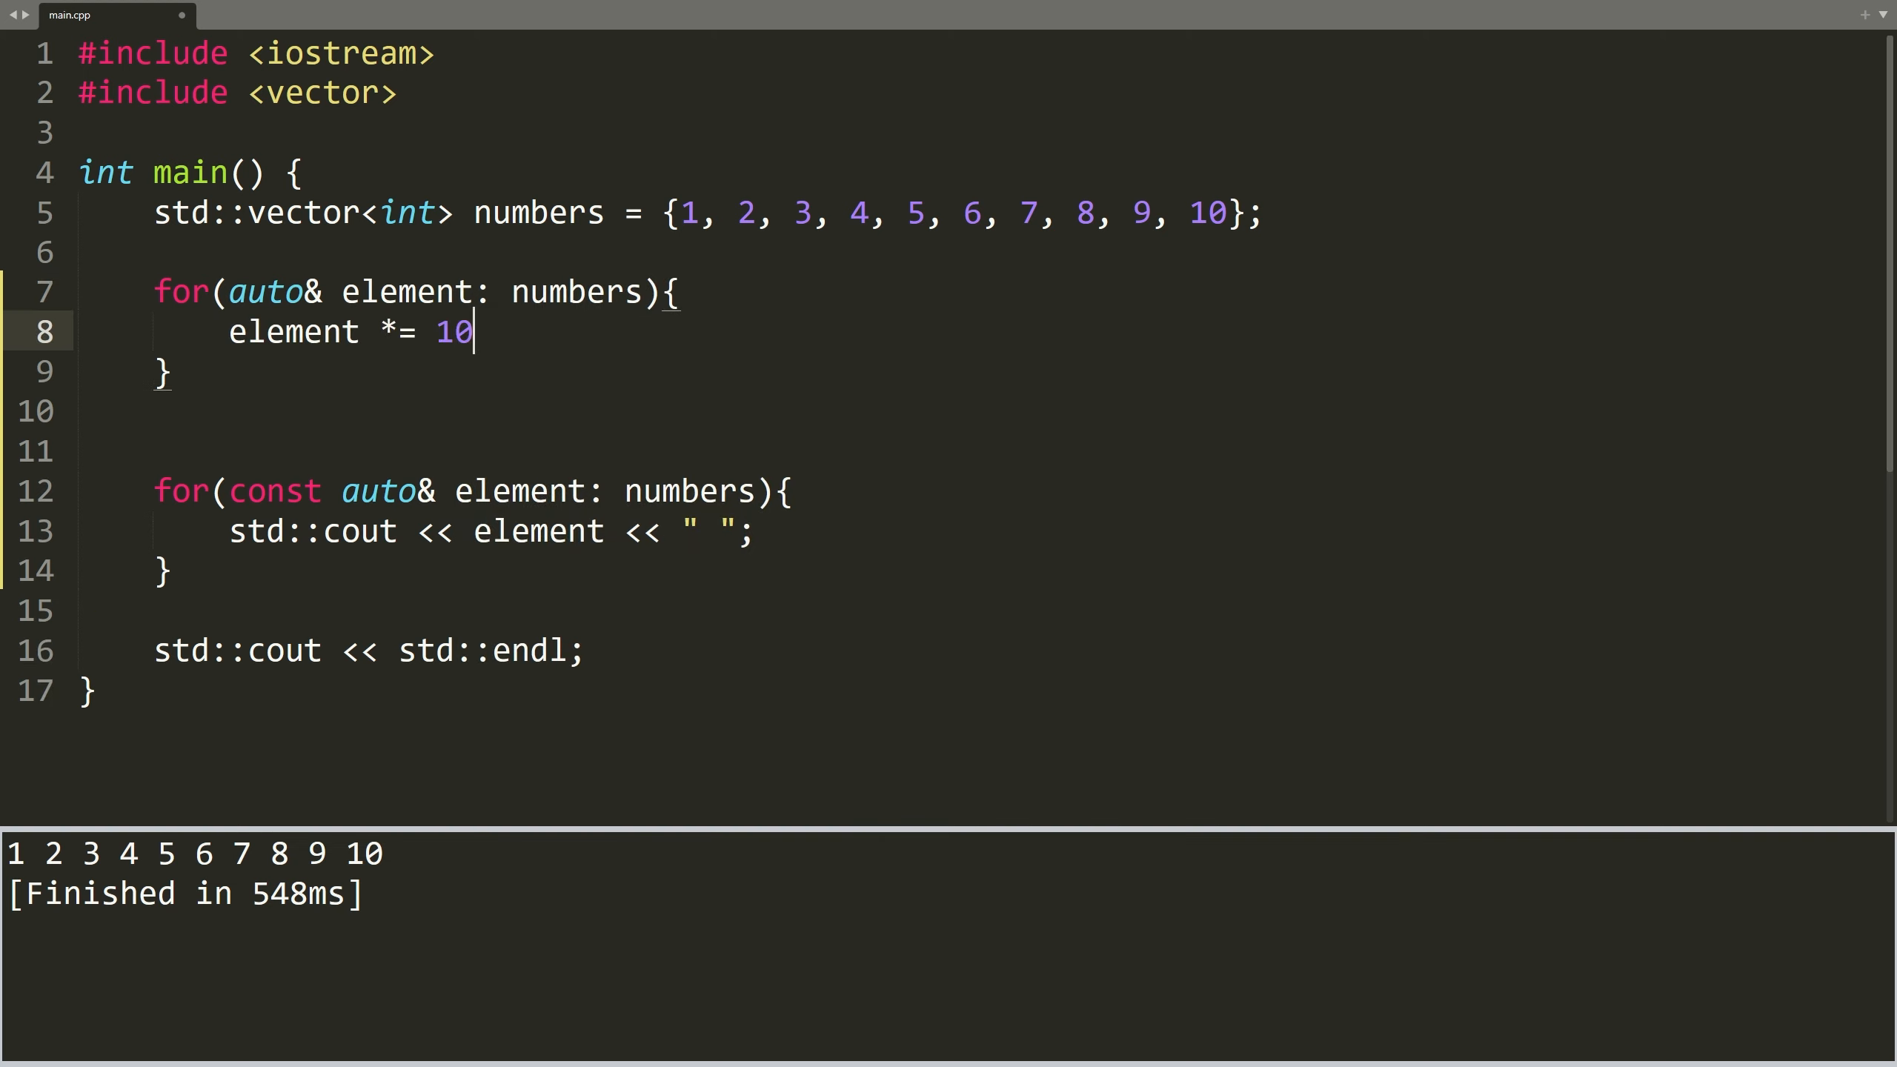
type(";")
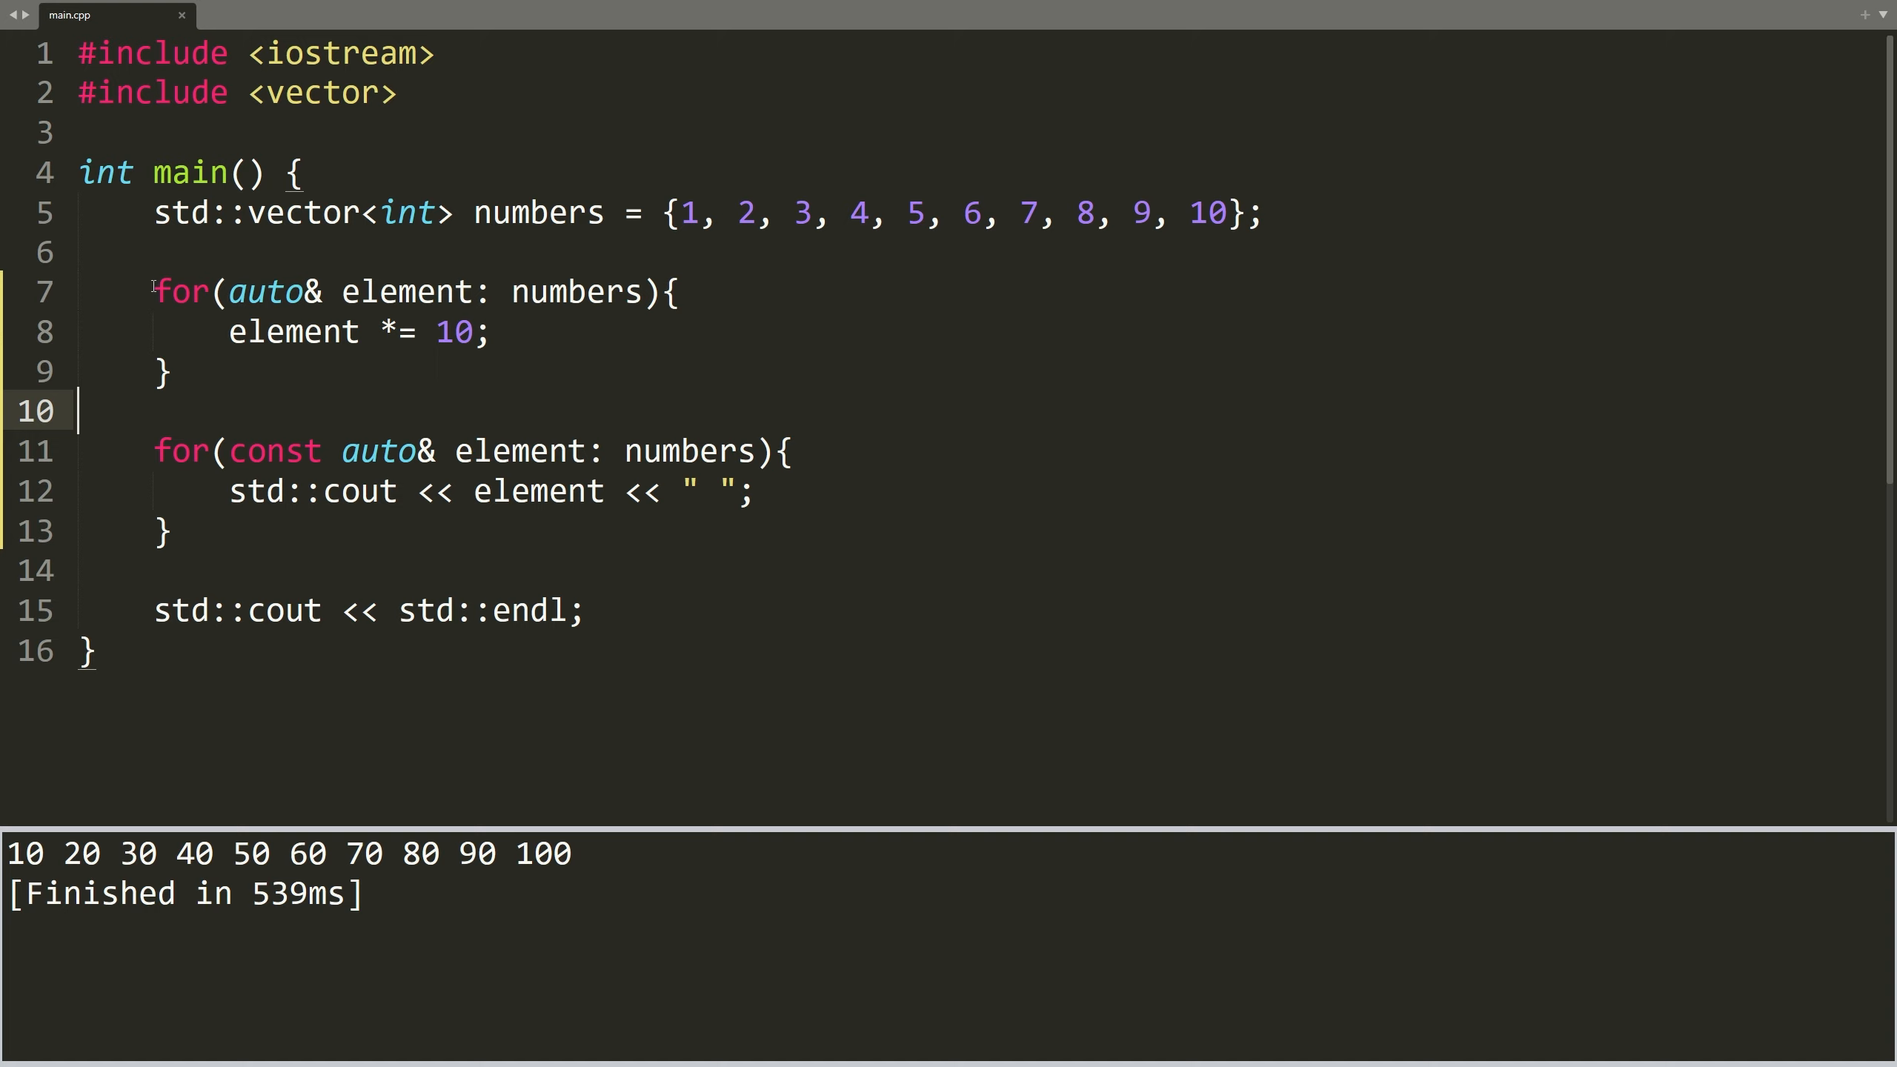
mouse_move(1128, 795)
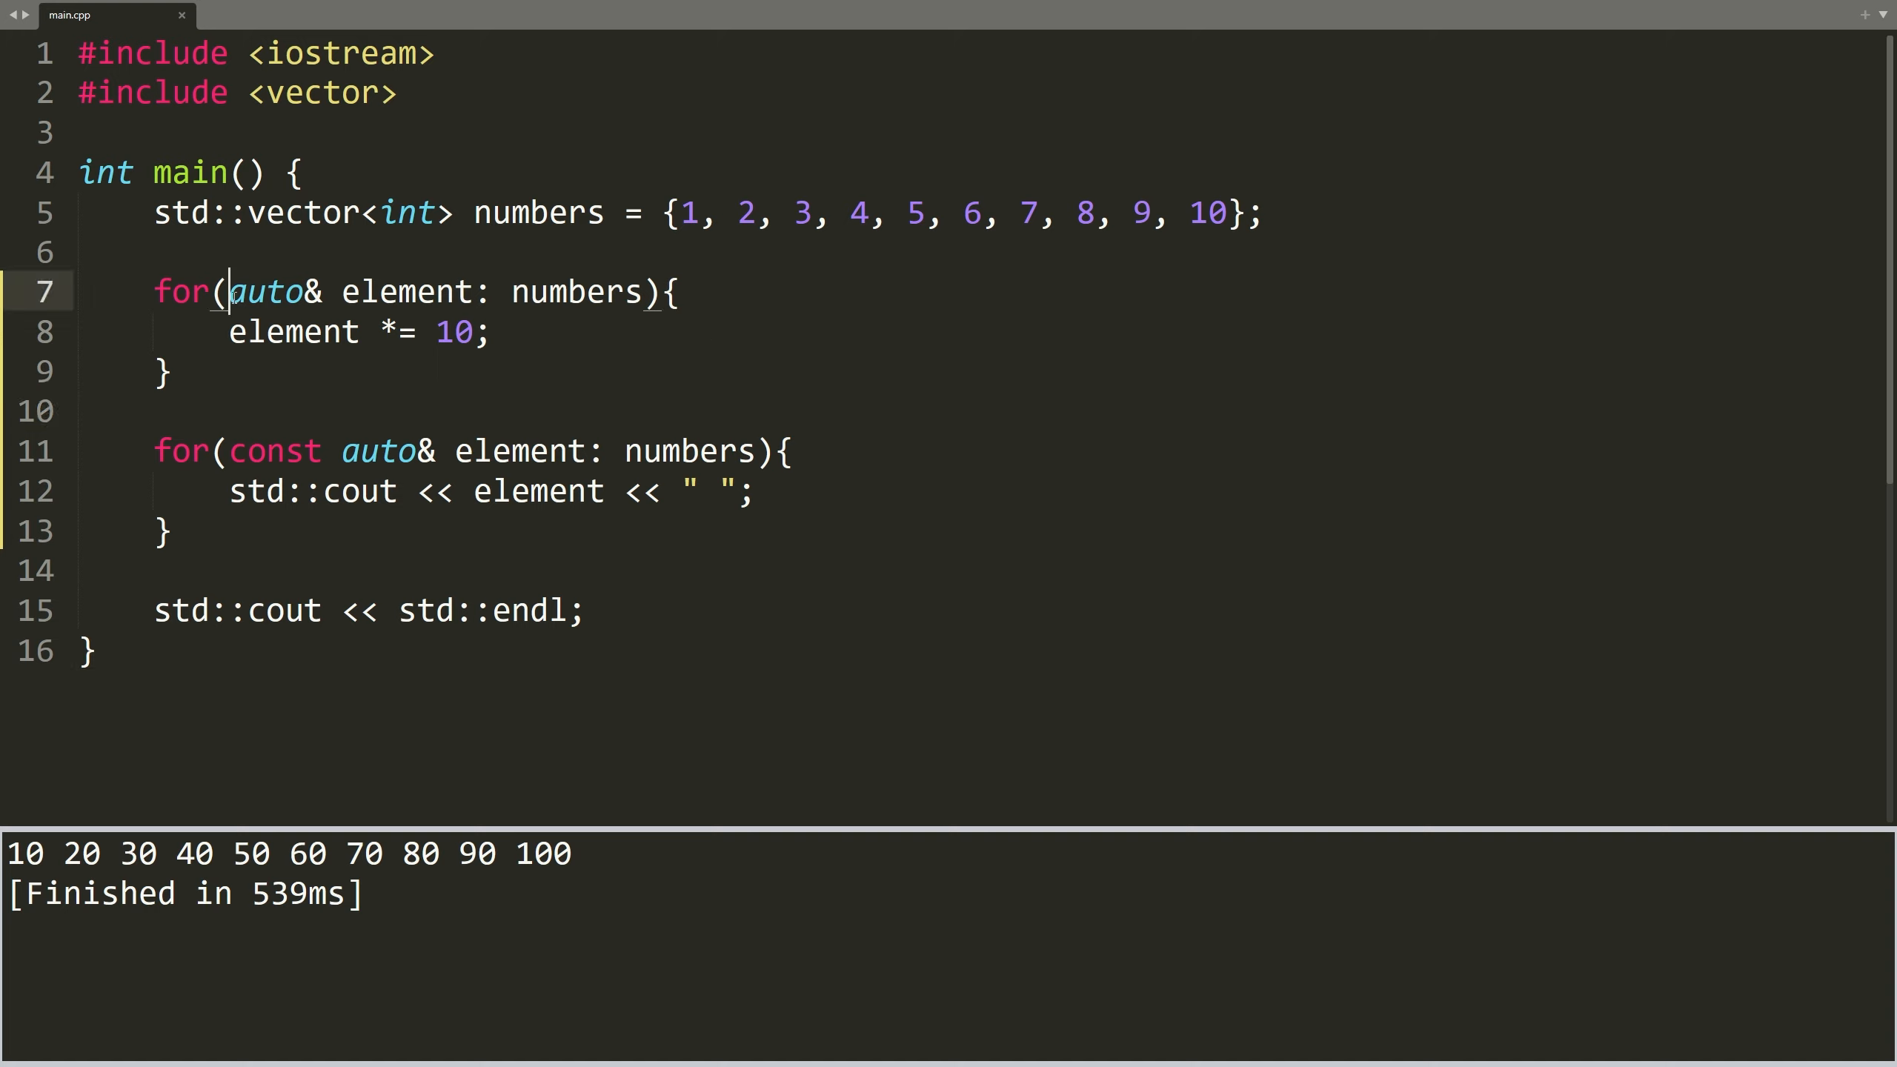
type("const")
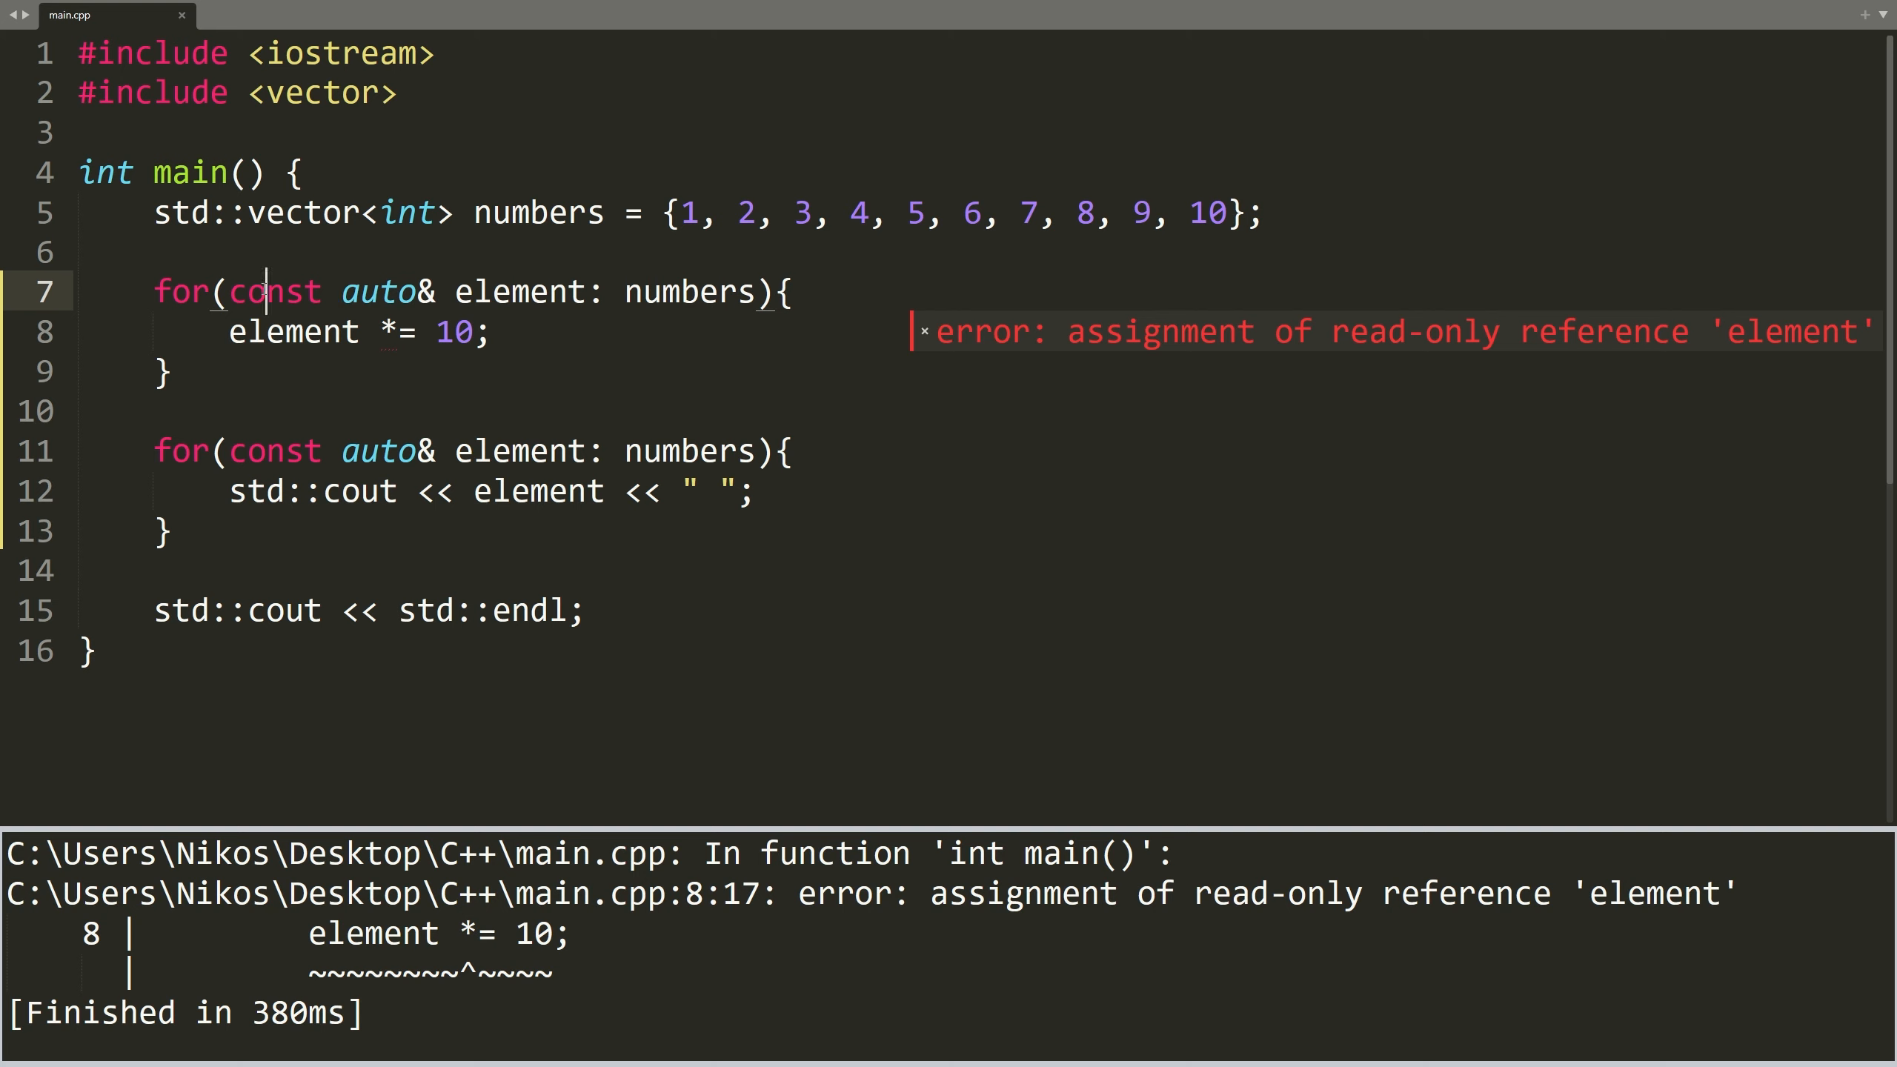
double_click(275, 290)
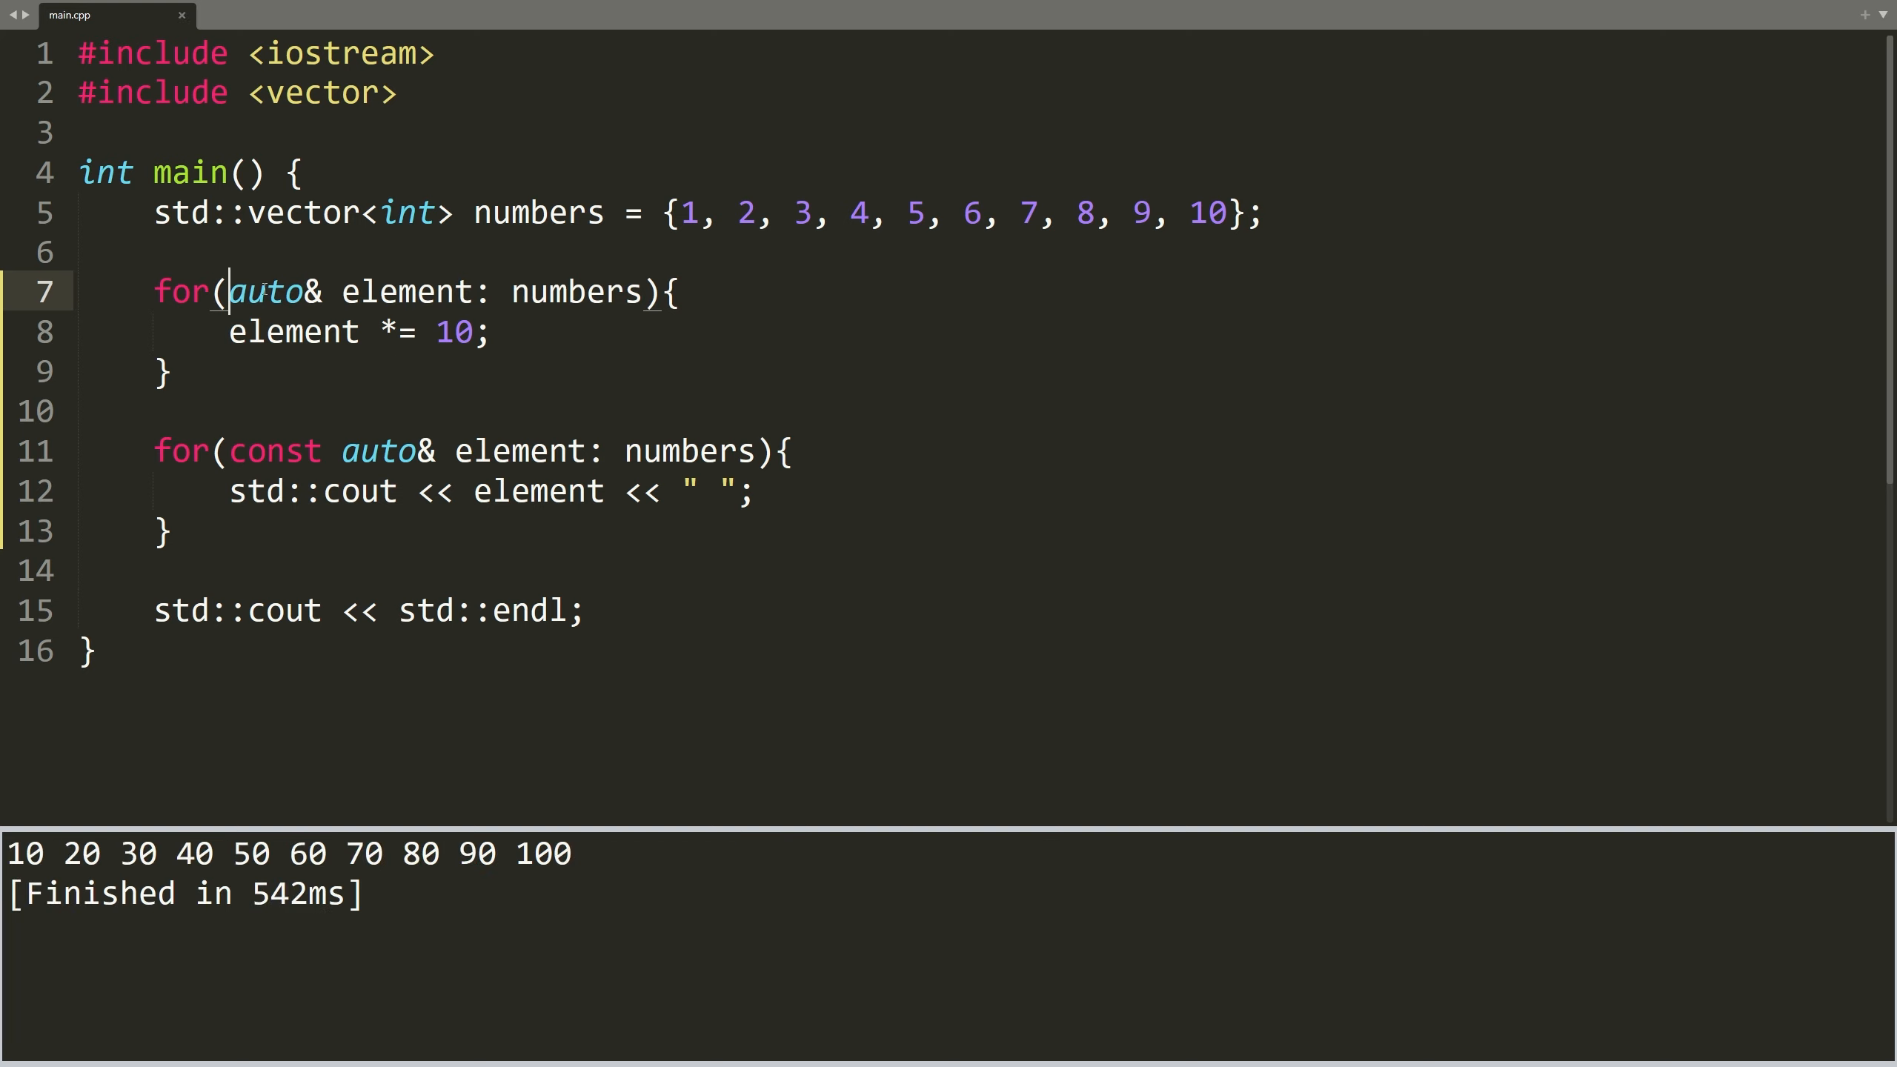
left_click(672, 291)
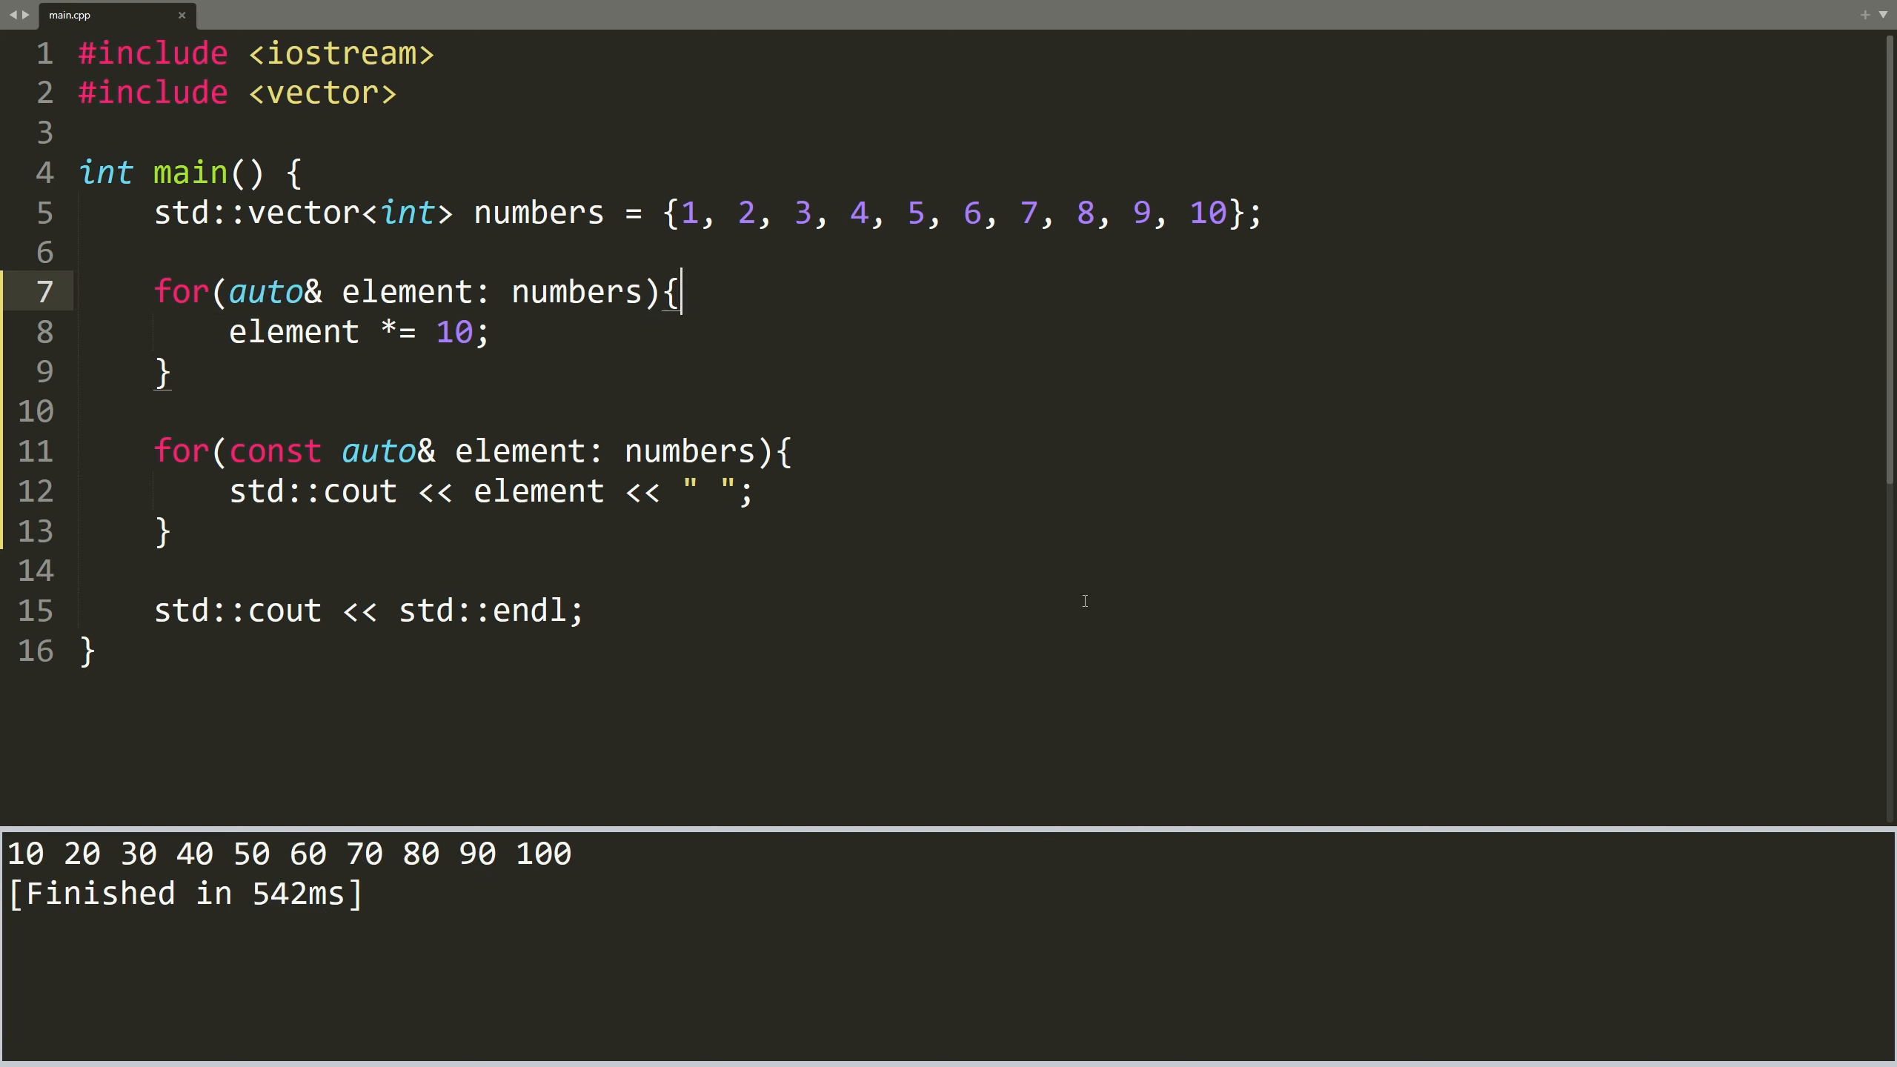